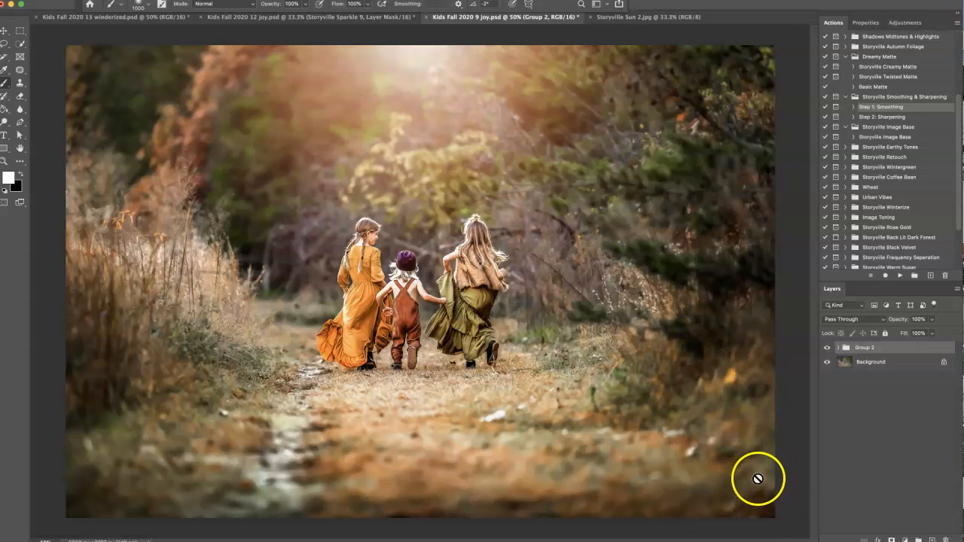
mouse_move(794, 471)
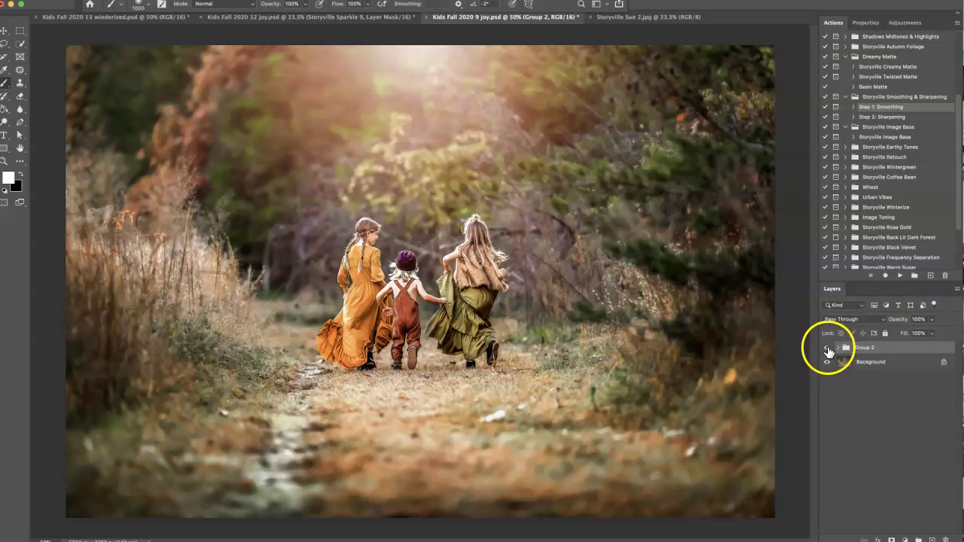
Hide and reshow Group 2 to compare with the original, then delete it
click(828, 347)
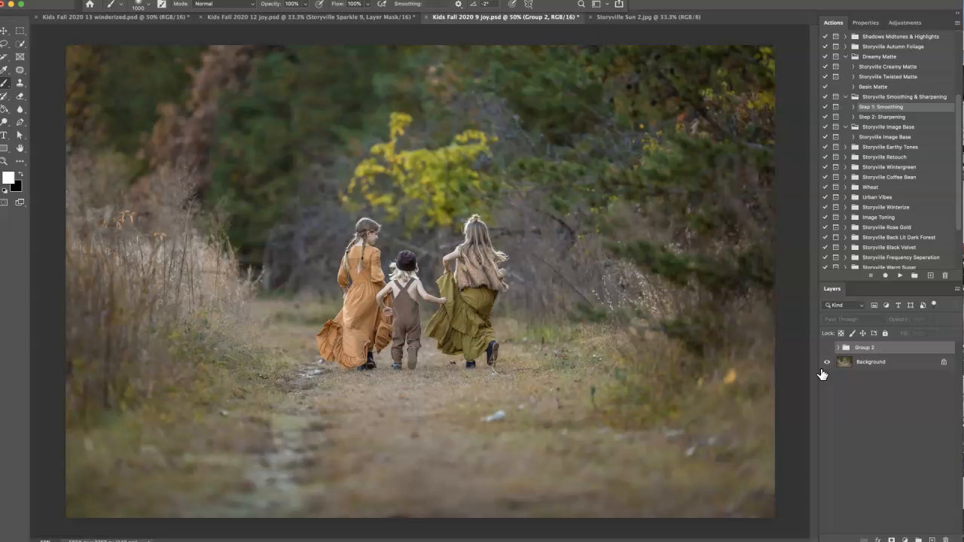
mouse_move(826, 362)
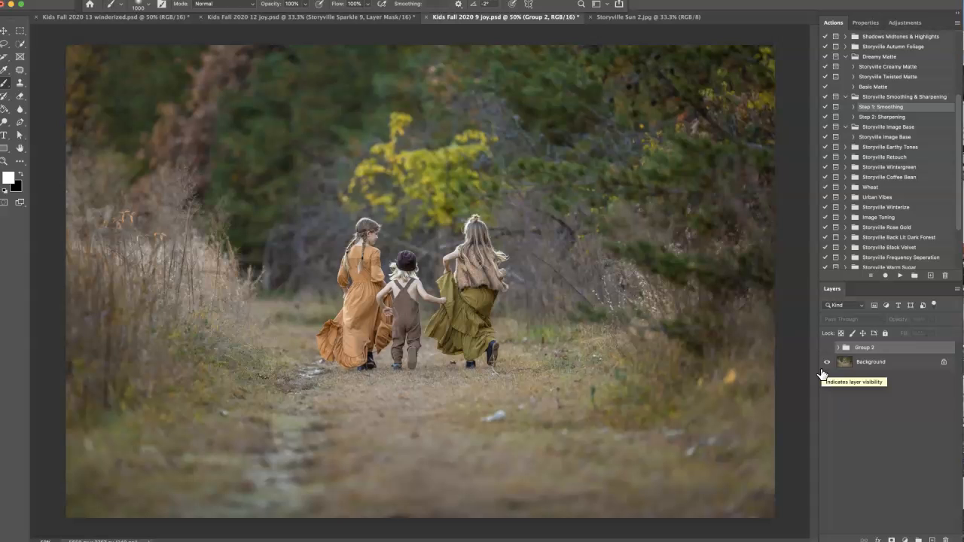
click(827, 347)
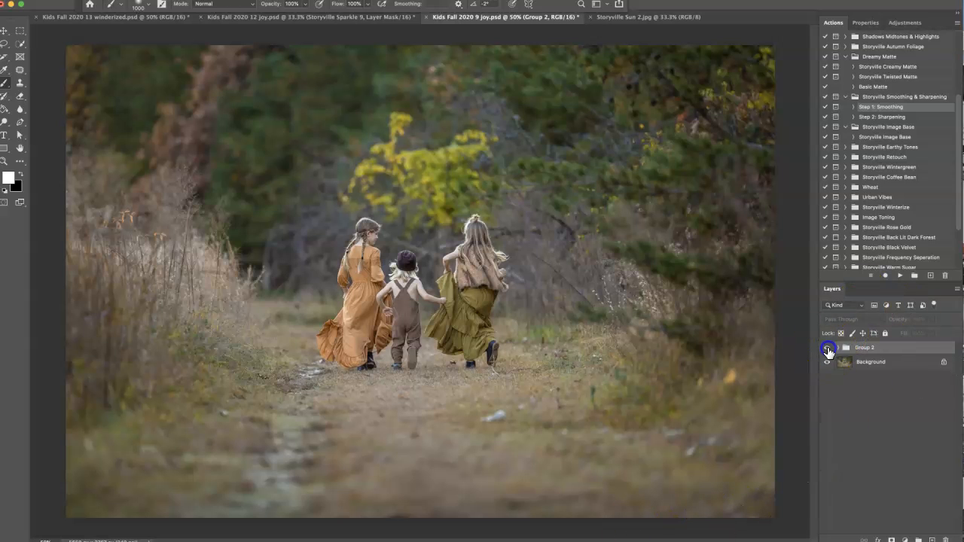
click(827, 348)
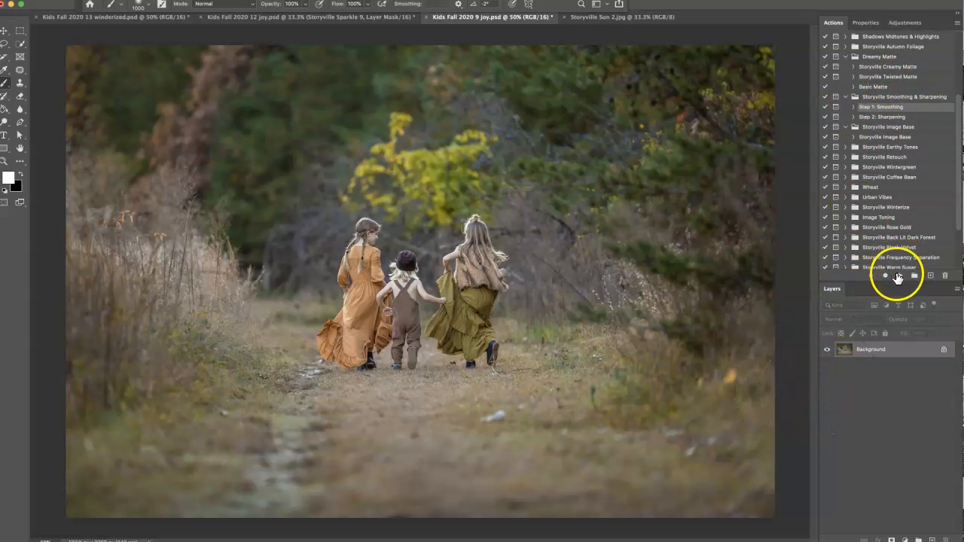
Run Step 1: Smoothing and Step 2: Sharpening, with Silky Smooth and Bring Back Details at 20%
click(900, 277)
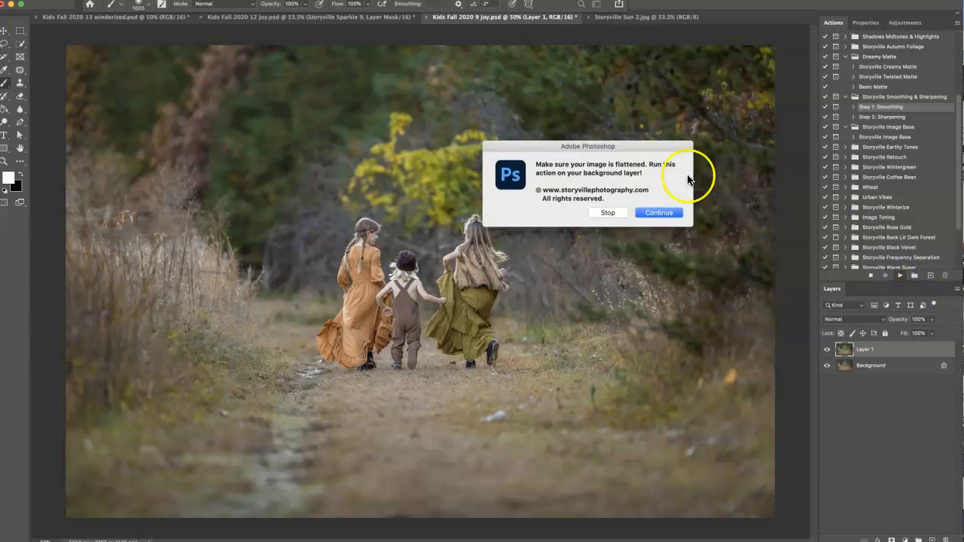
click(659, 212)
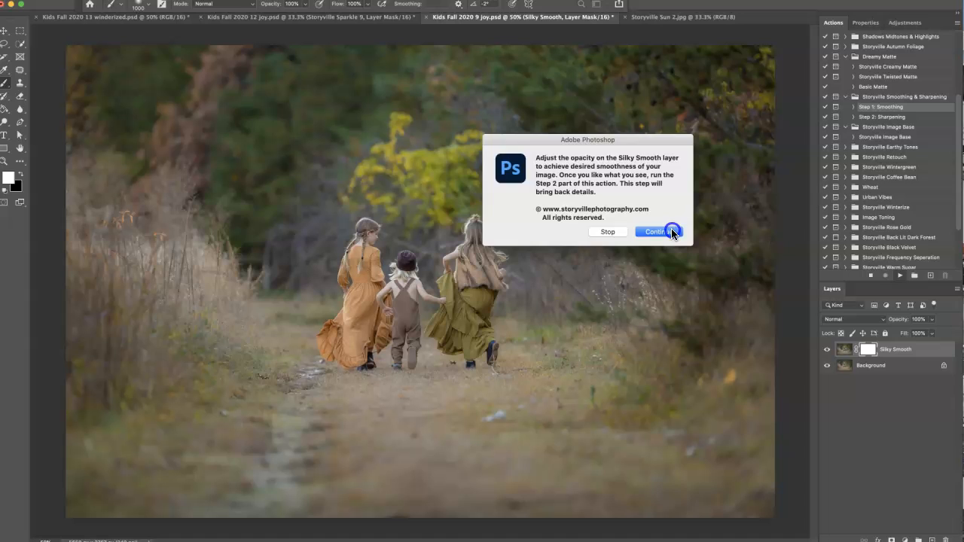
click(670, 231)
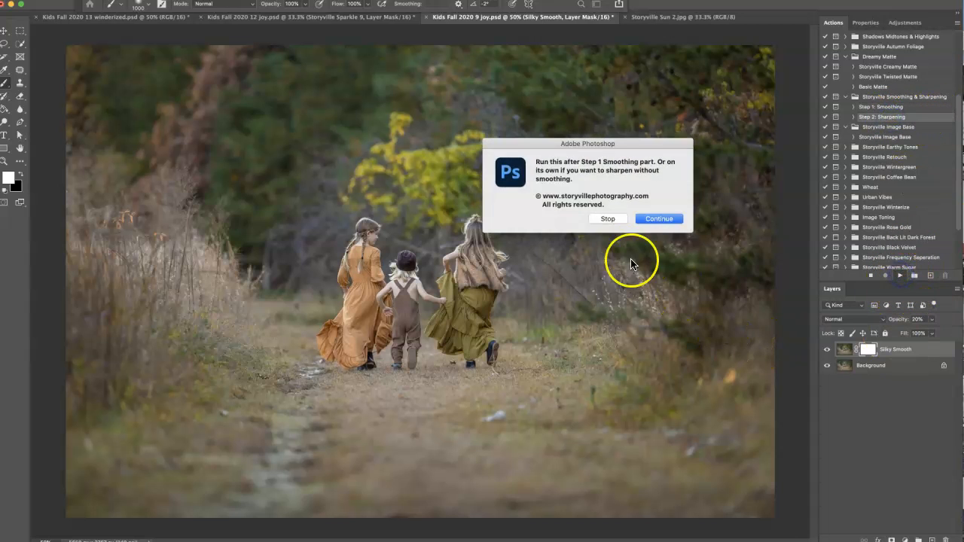
click(659, 218)
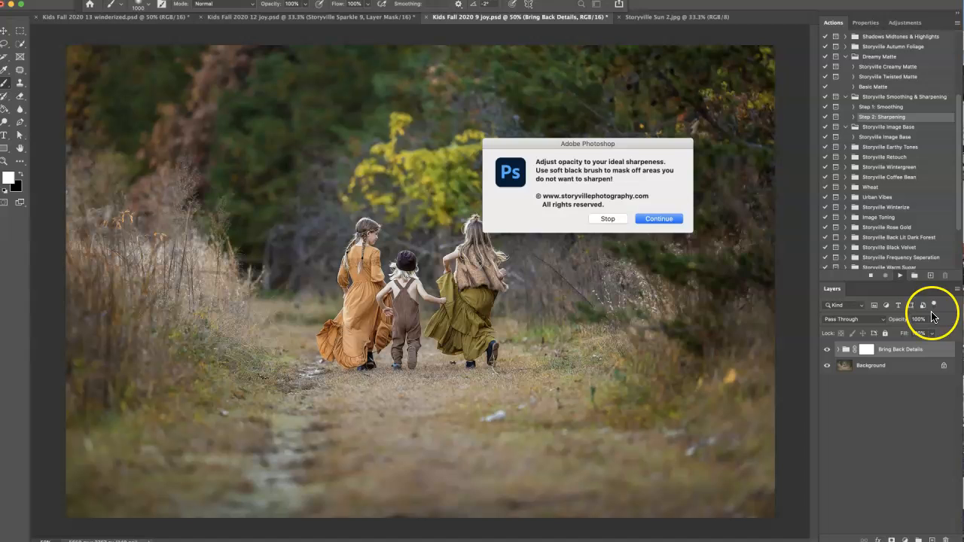
click(658, 219)
text(20)
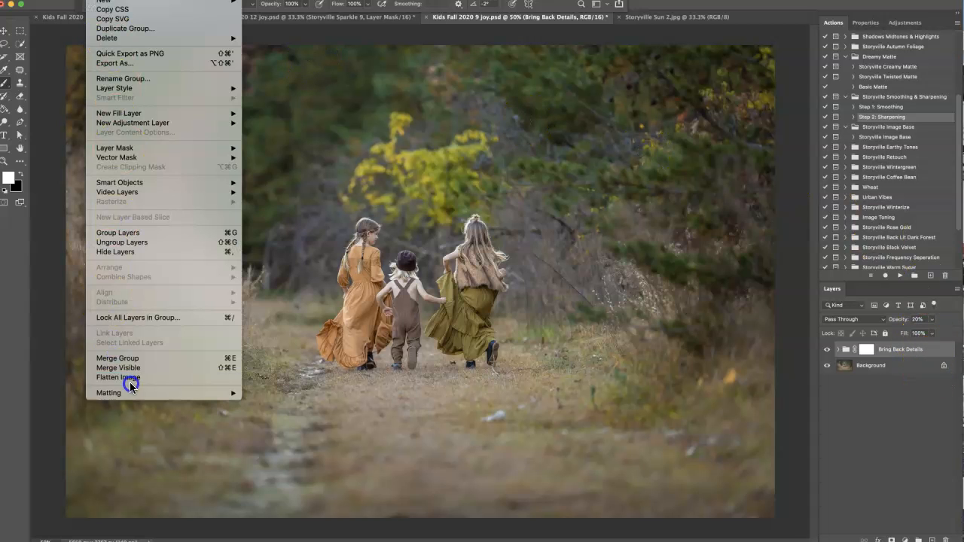
Flatten the image and play the Storyville Twisted Matte action
click(117, 377)
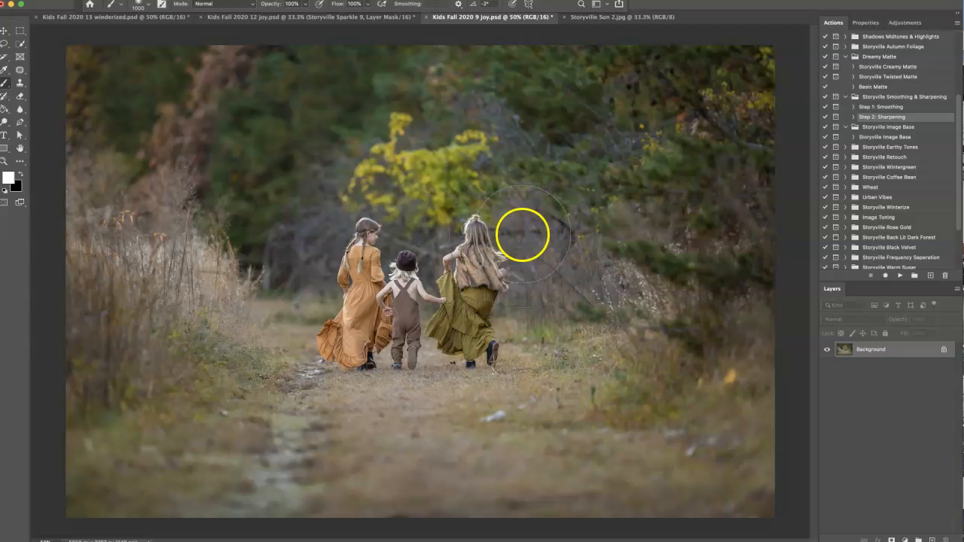
mouse_move(355, 252)
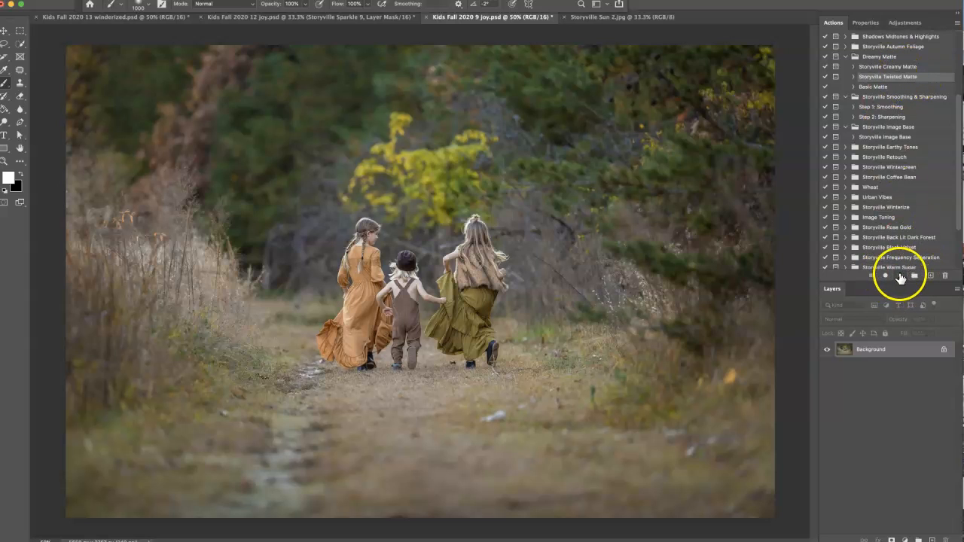
click(880, 276)
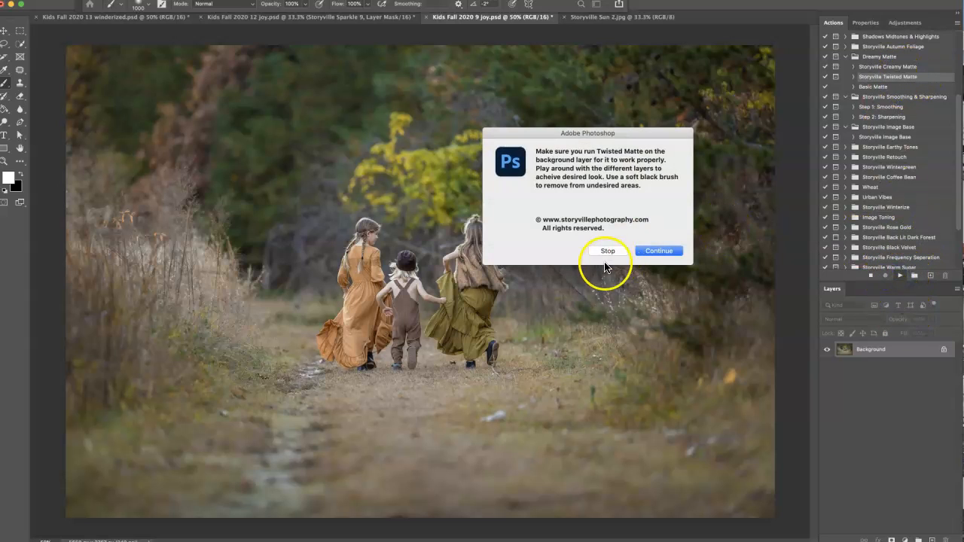
mouse_move(722, 271)
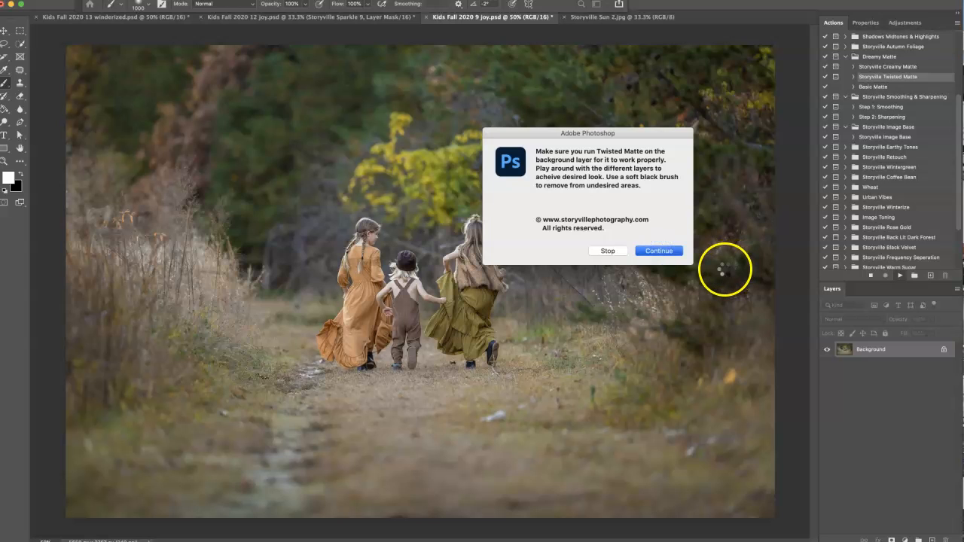
click(659, 250)
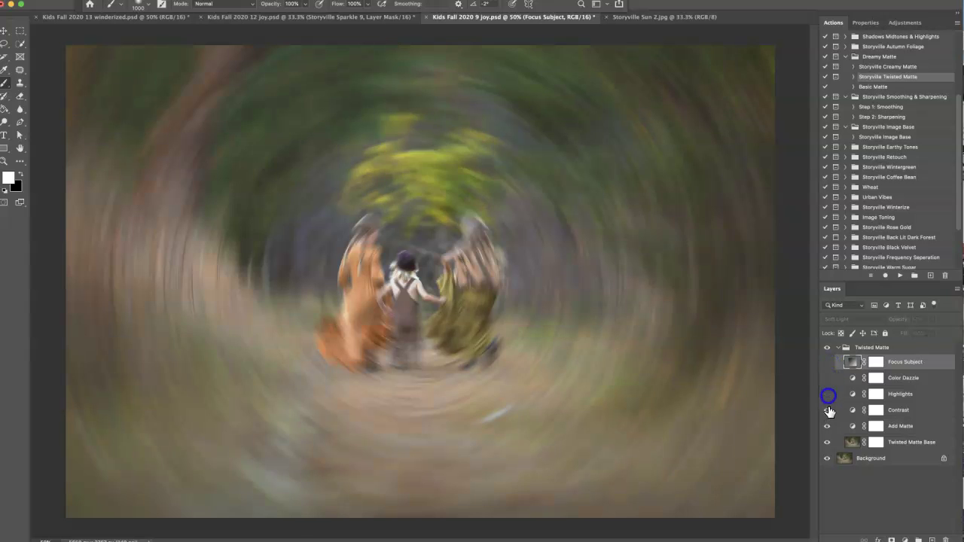
Hide Twisted Matte effect layers, set the Base to 28% opacity, and delete hidden layers
click(913, 443)
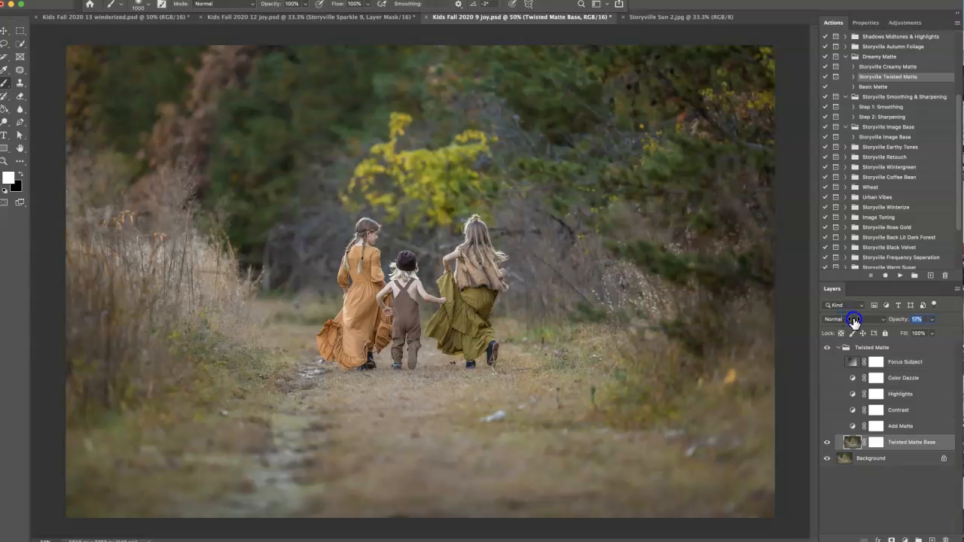
drag(855, 319, 858, 324)
text(28)
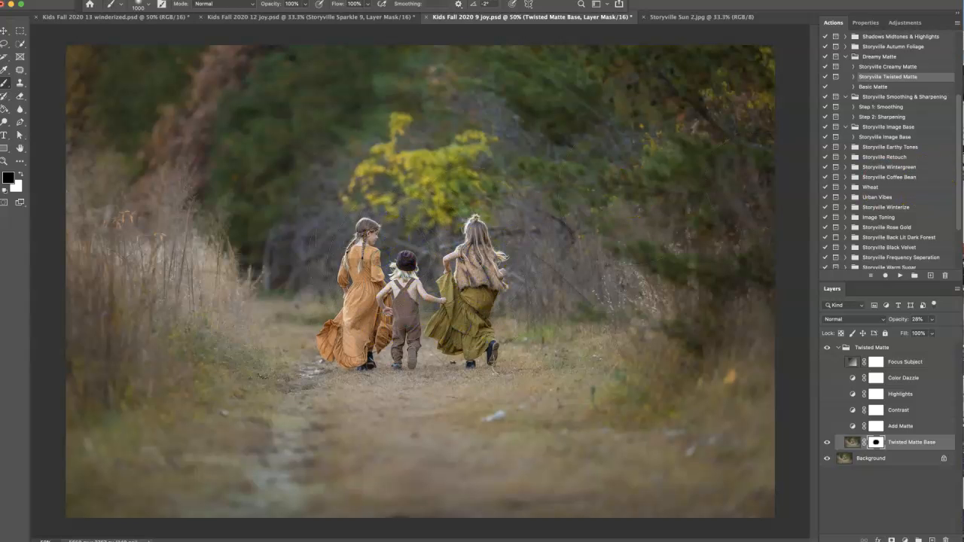
click(828, 347)
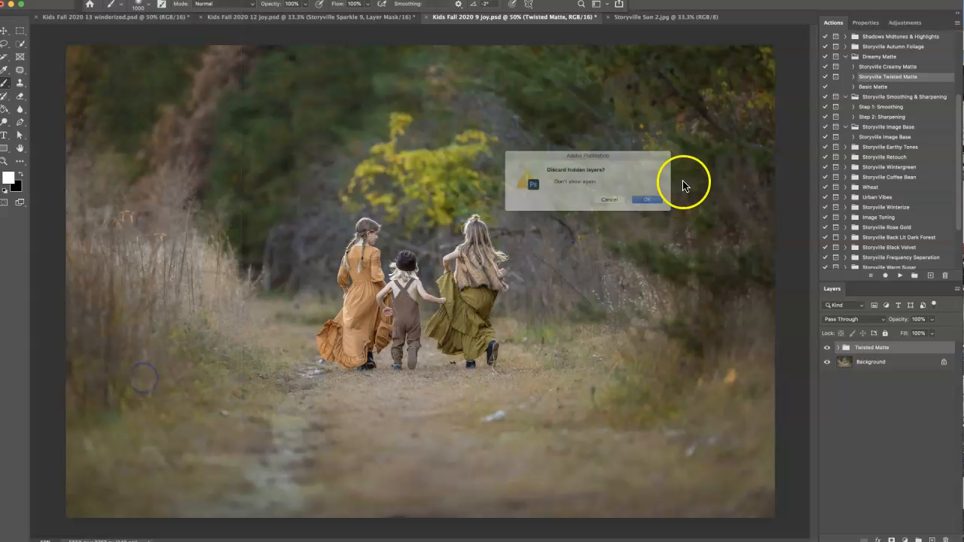
click(645, 199)
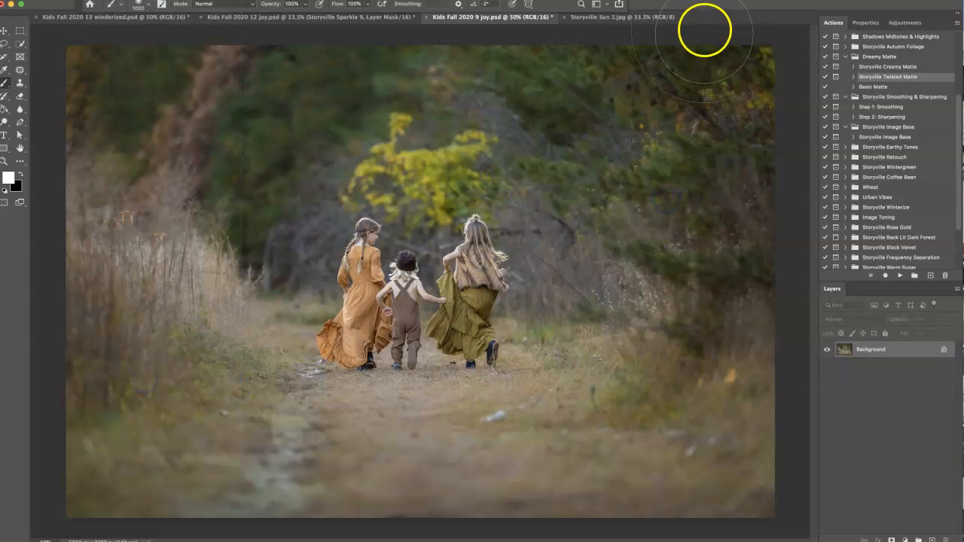
mouse_move(514, 134)
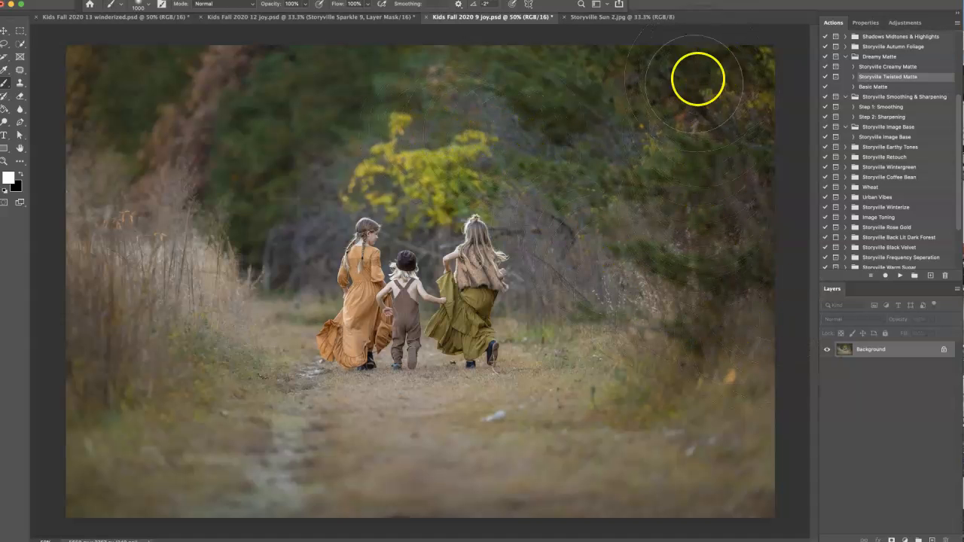
mouse_move(591, 28)
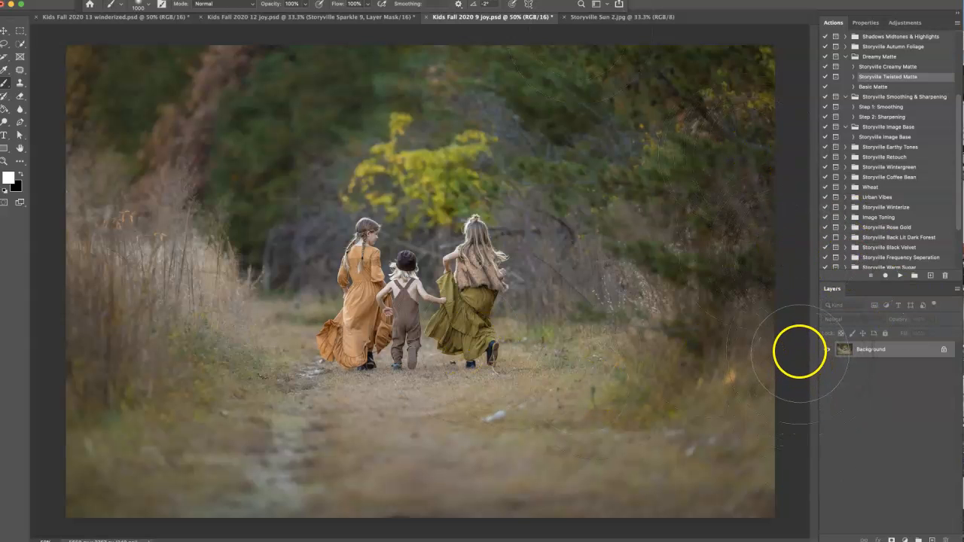
mouse_move(877, 395)
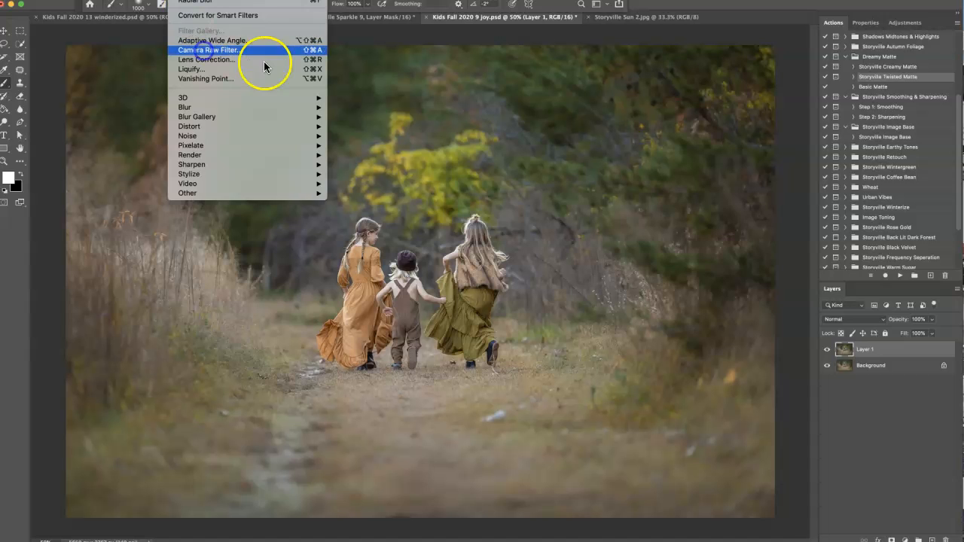
Apply Camera Raw preset Simplicity 1 to Layer 1 with Oranges luminance at -27
click(214, 50)
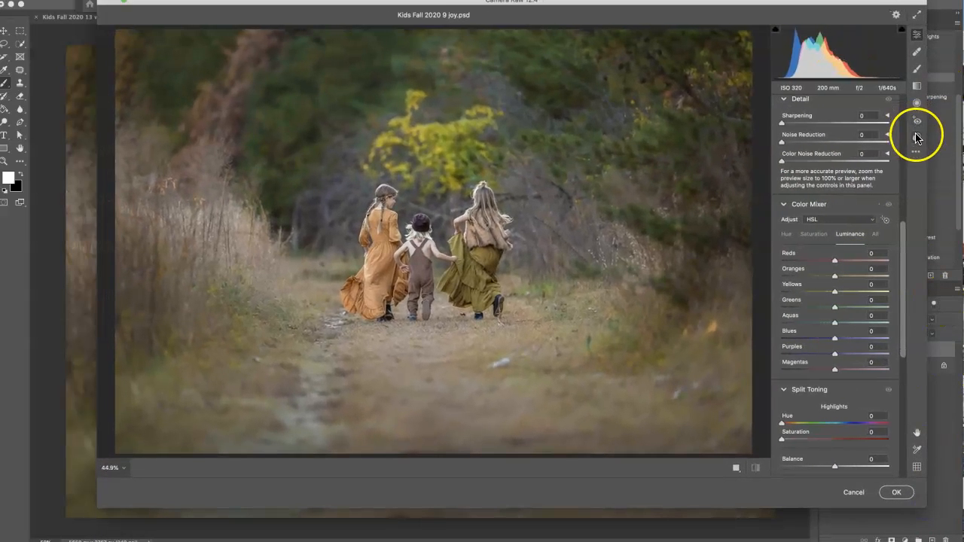
click(917, 137)
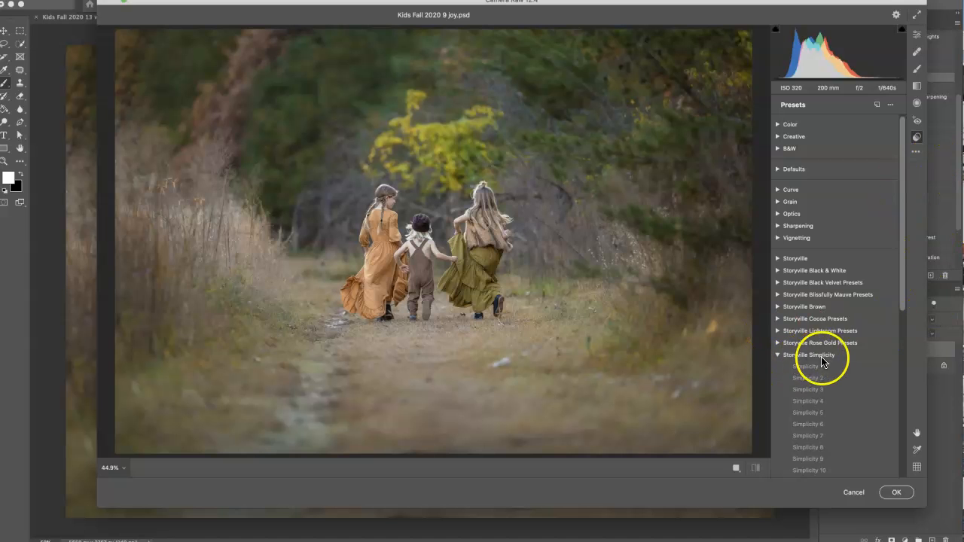
click(809, 366)
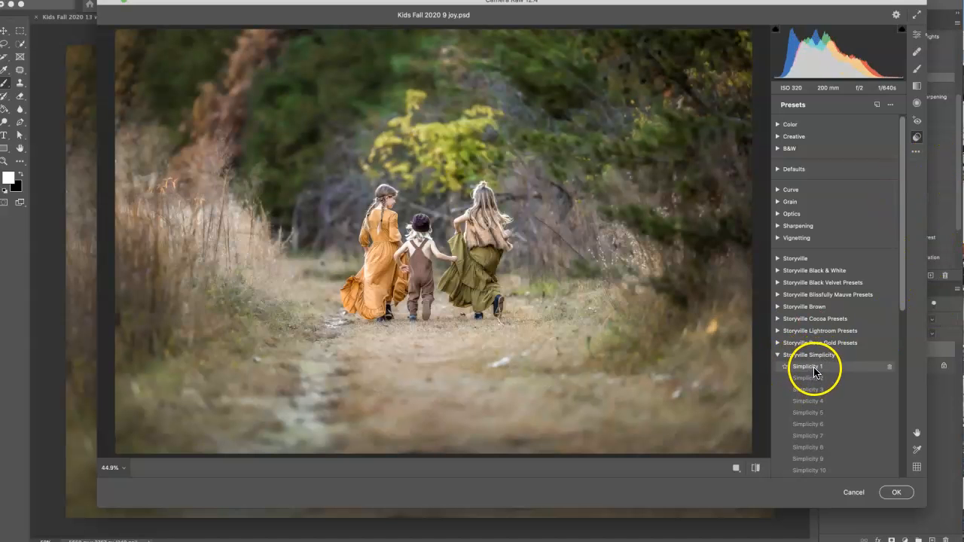
click(808, 366)
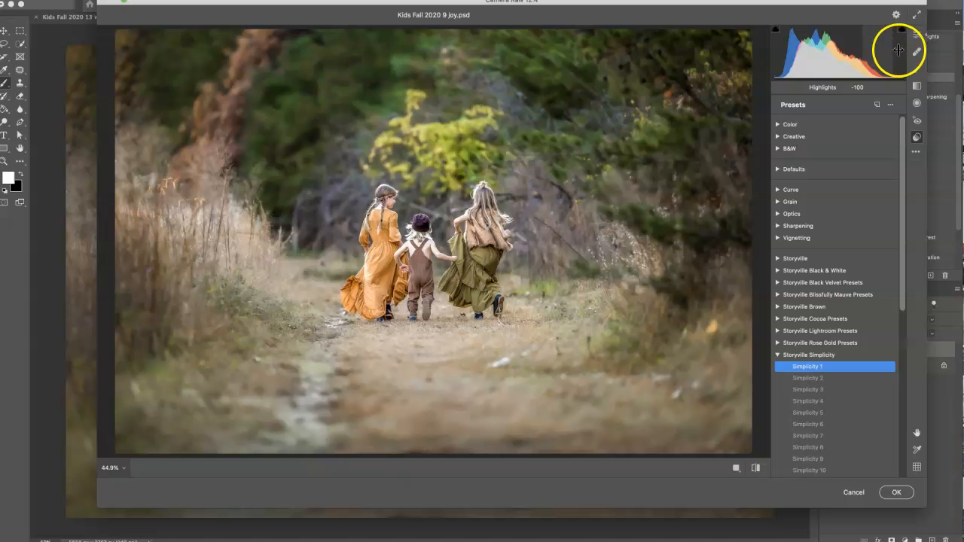
click(917, 35)
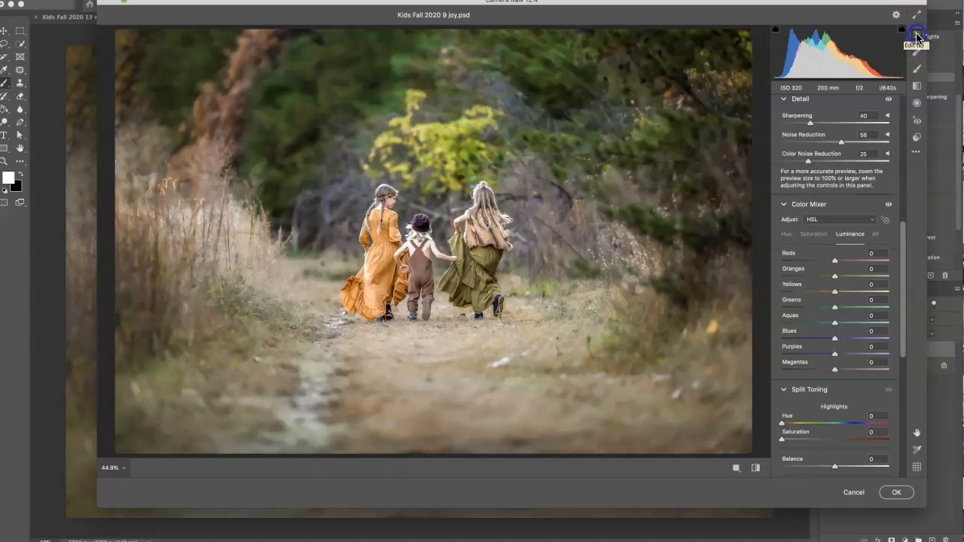
mouse_move(773, 174)
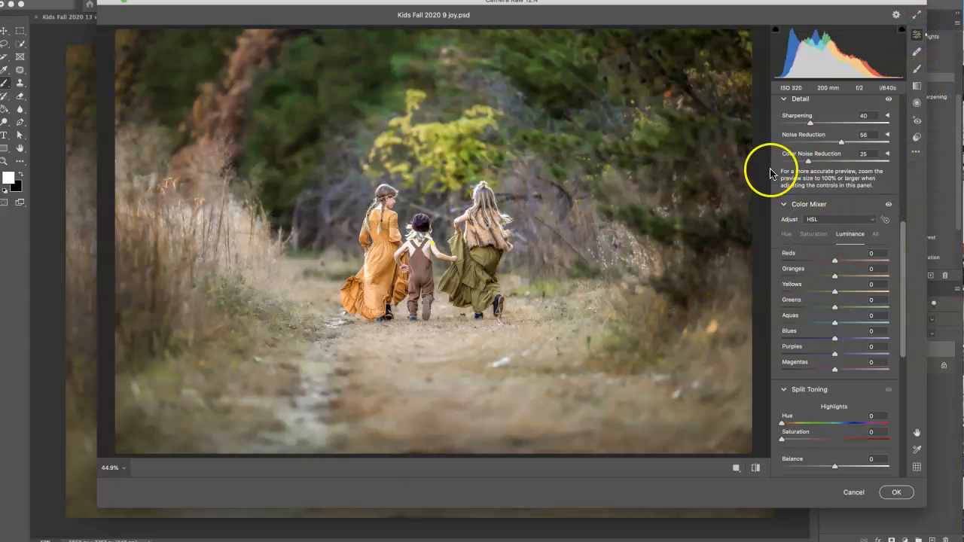
mouse_move(834, 278)
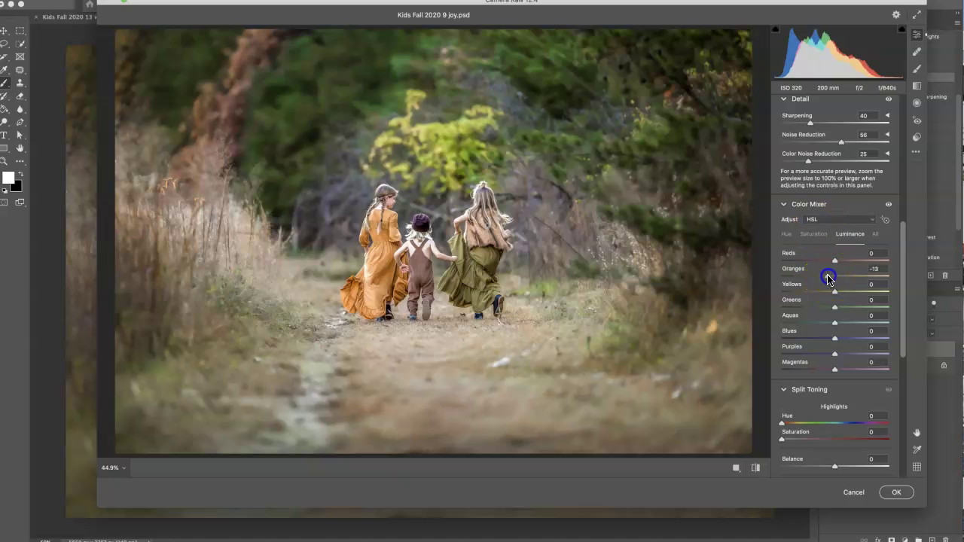
drag(828, 277, 820, 276)
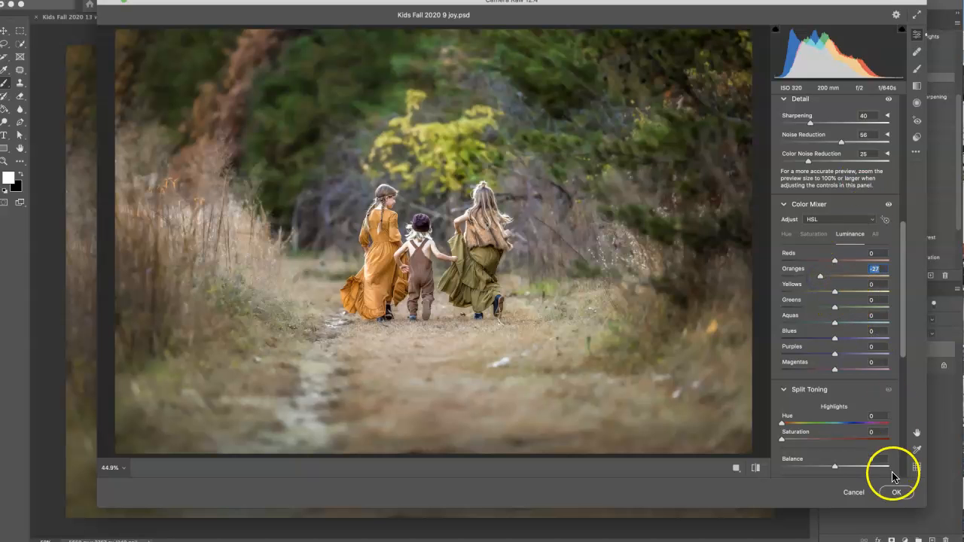
click(896, 493)
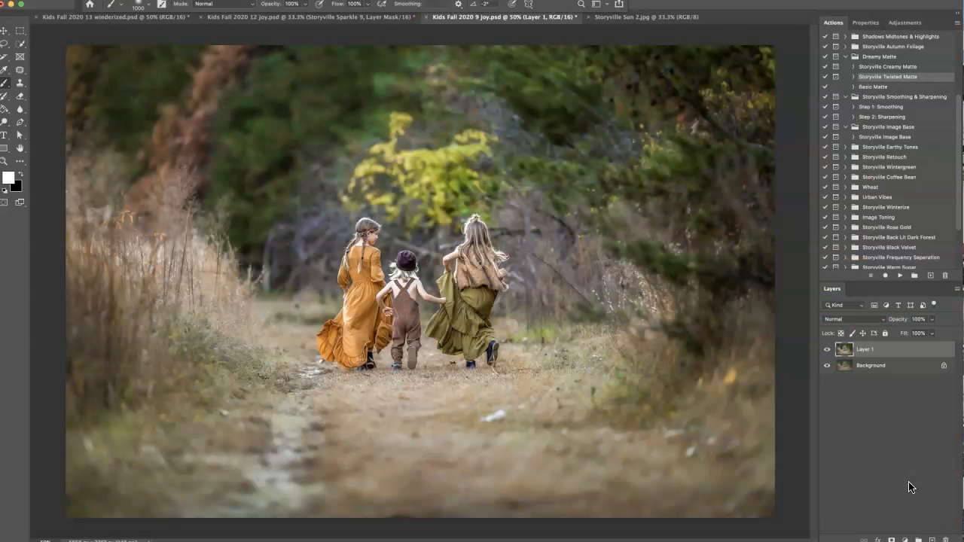
click(826, 349)
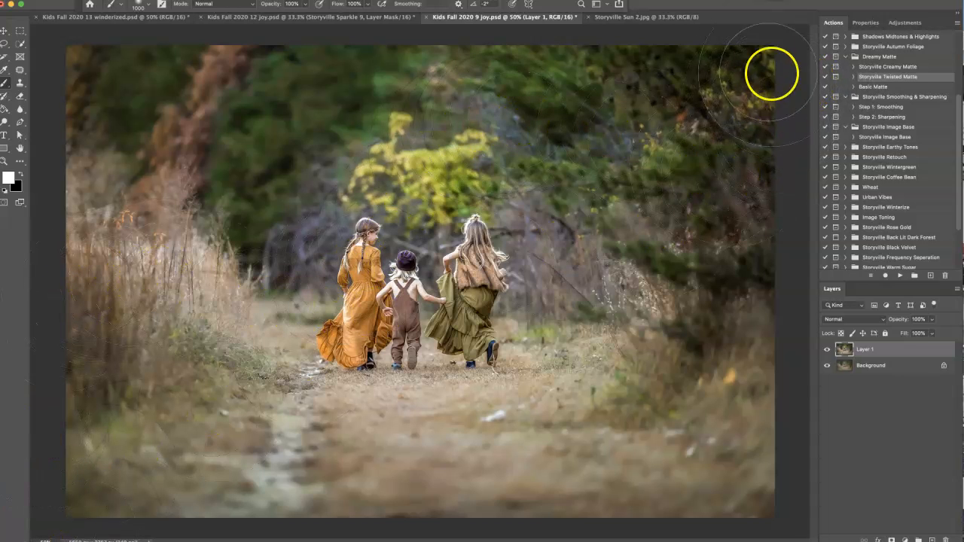
scroll(down, 3)
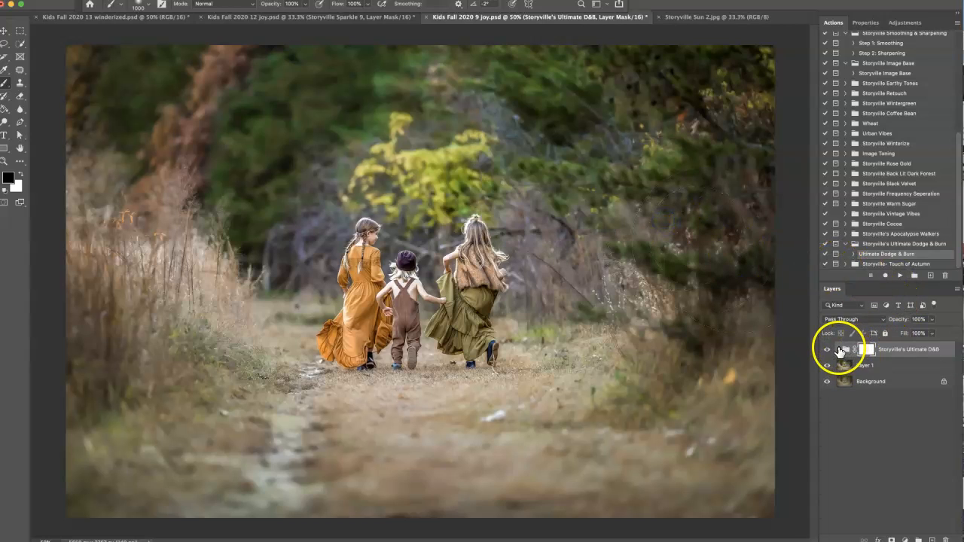
Expand the Ultimate D&B group and select the D&B Combo layer
click(846, 350)
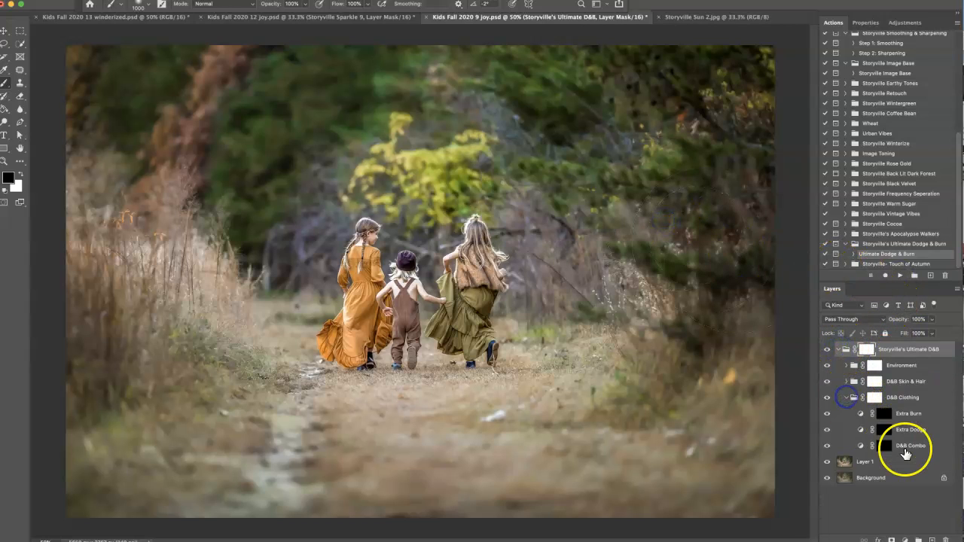
click(904, 446)
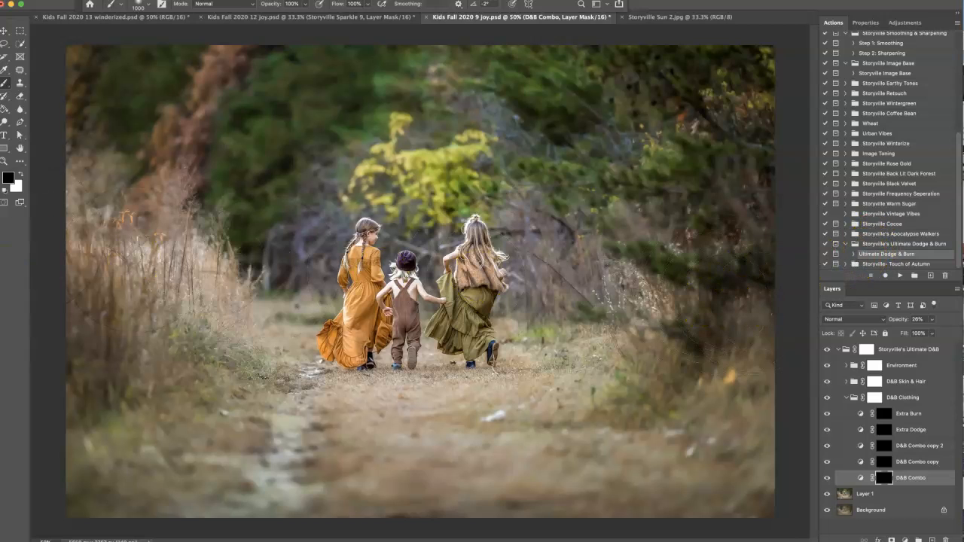
mouse_move(96, 228)
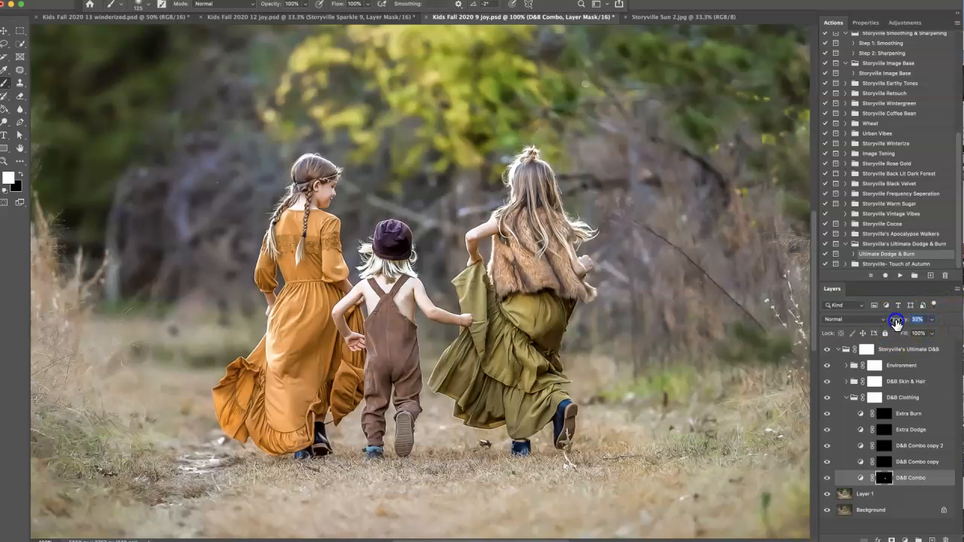
Scrub the D&B Combo layer's opacity value
drag(908, 319, 919, 319)
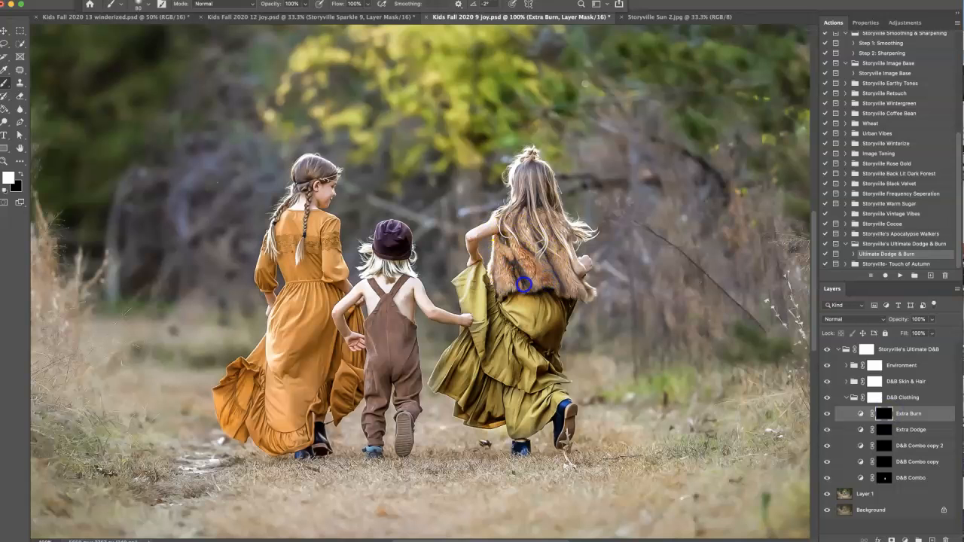
mouse_move(687, 303)
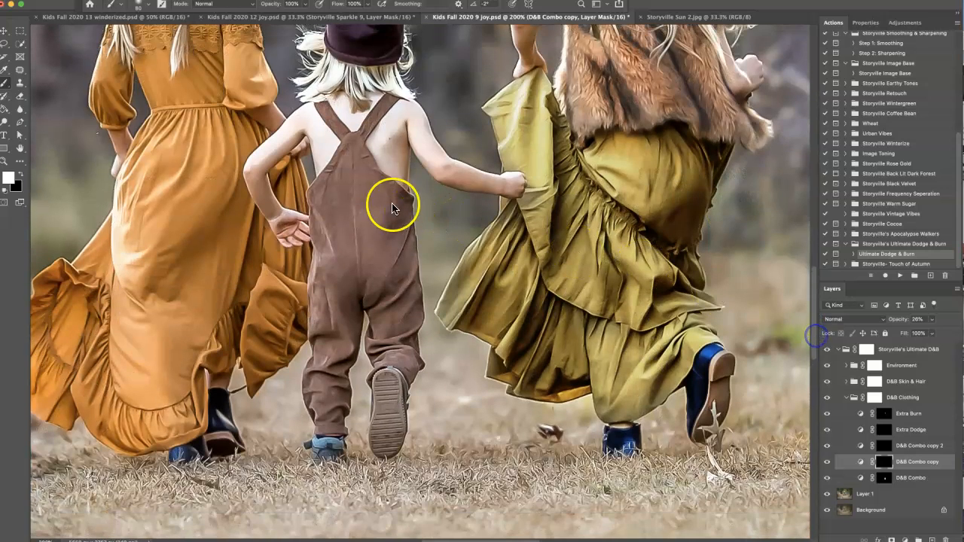
mouse_move(473, 226)
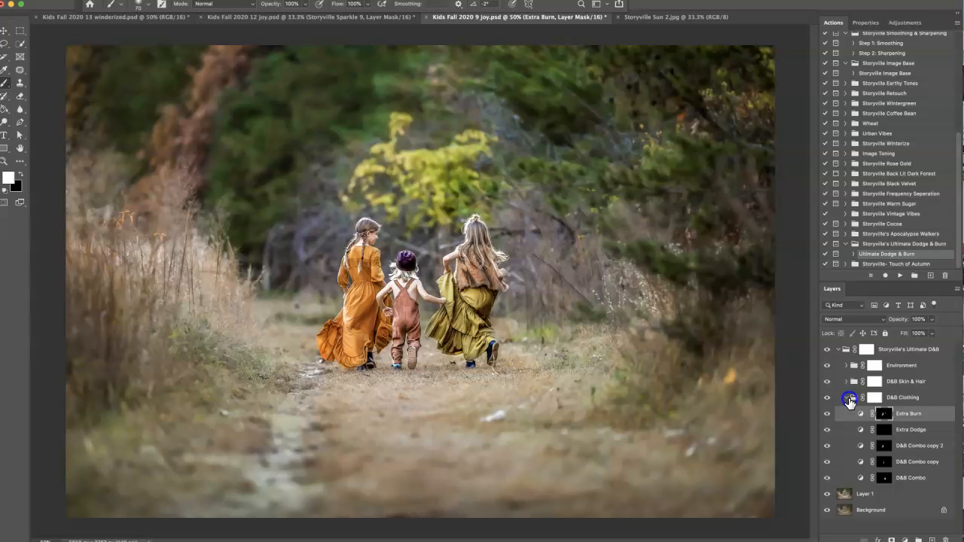
Collapse D&B Clothing, expand D&B Skin & Hair, and select its Dodge layer
click(848, 398)
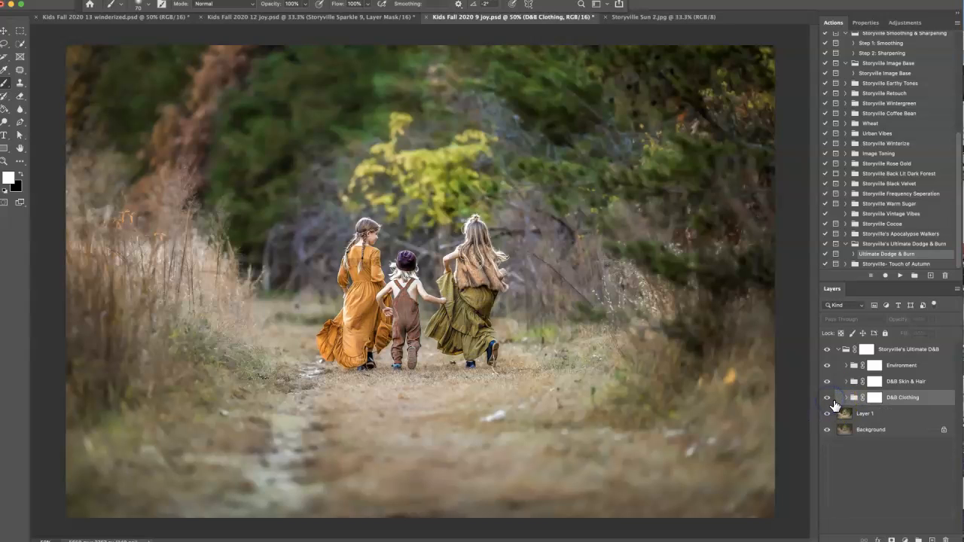
click(825, 397)
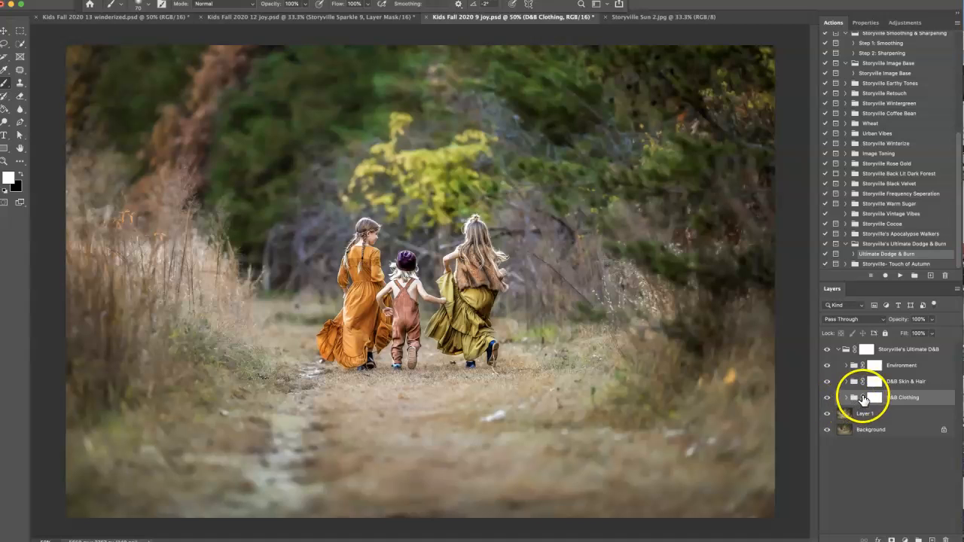
click(851, 386)
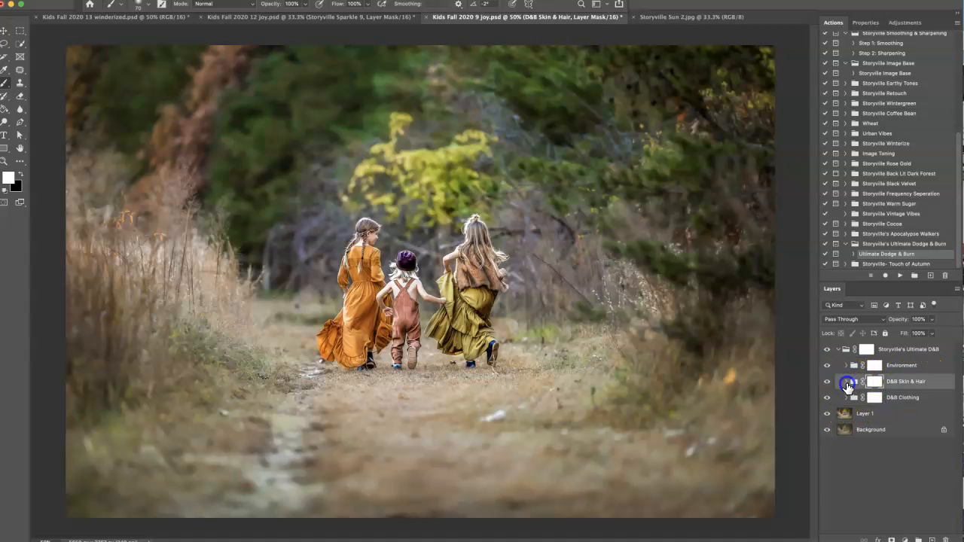
click(848, 381)
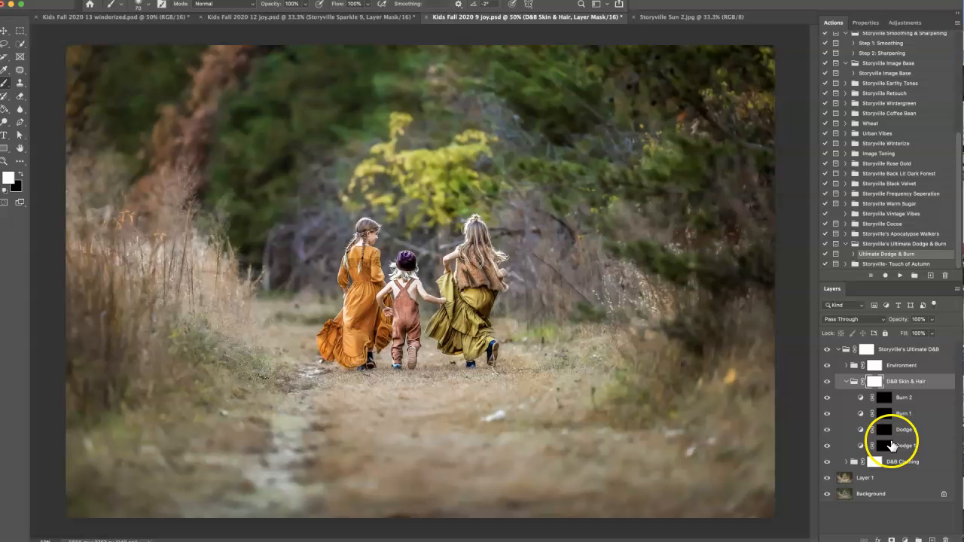
click(904, 446)
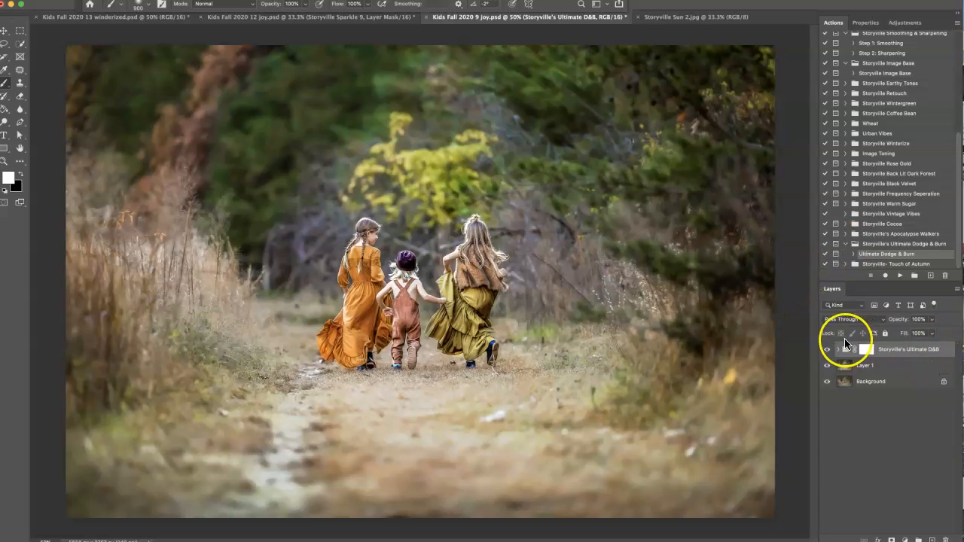
Expand the Ultimate D&B group to reach the Environment folder
click(840, 350)
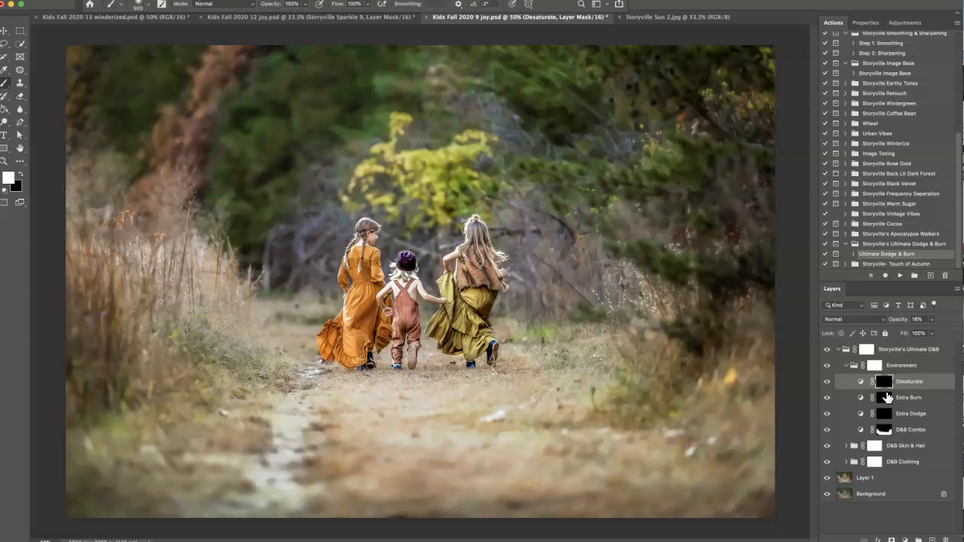
mouse_move(437, 171)
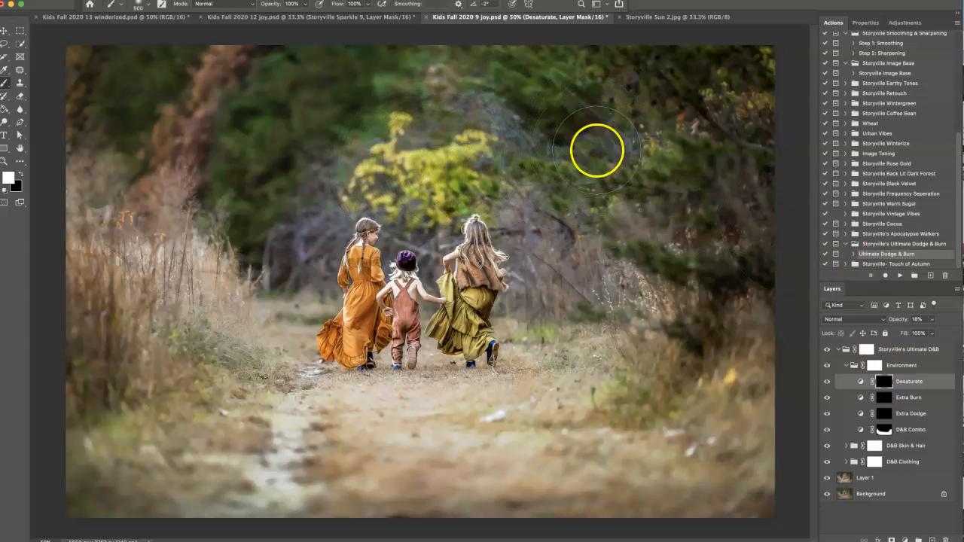
mouse_move(754, 77)
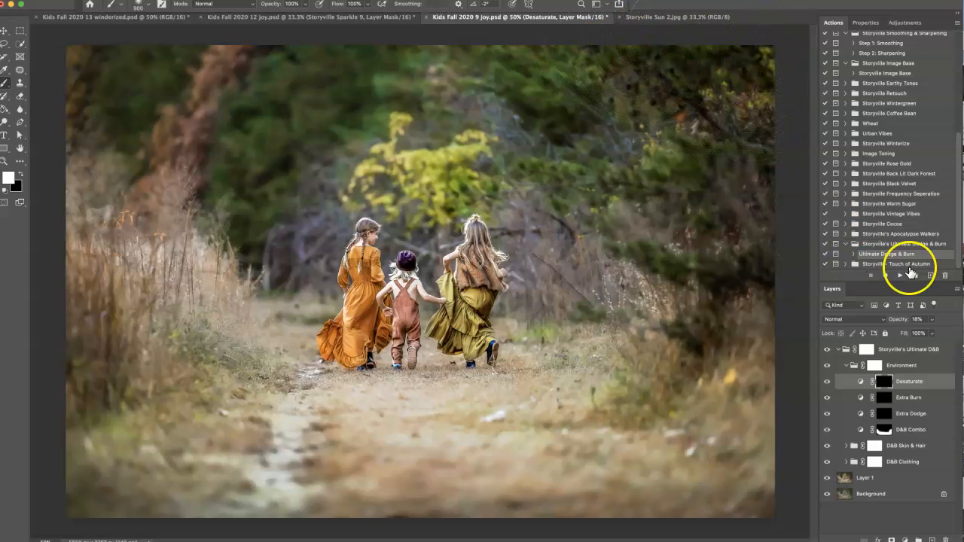
mouse_move(413, 154)
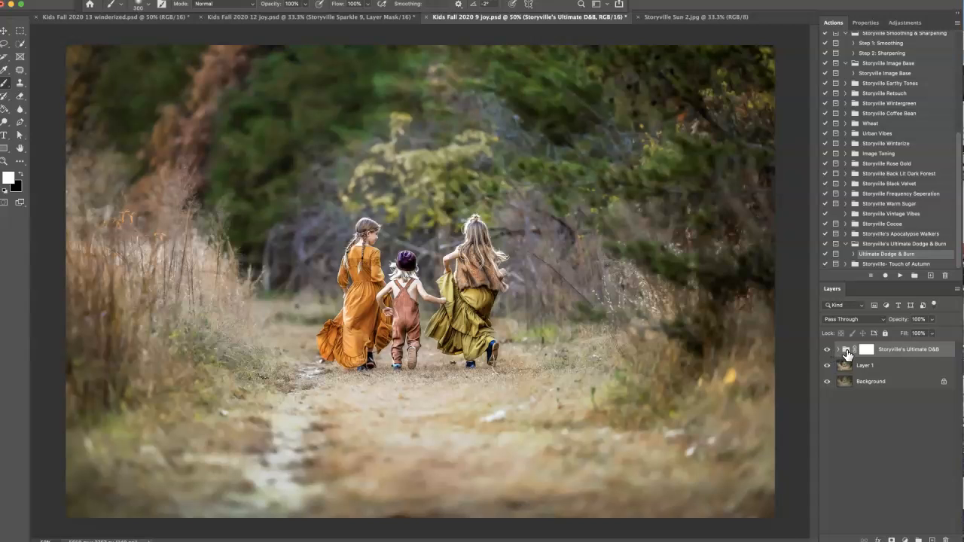
Continue past the opacity message so the Storyville Image Base action completes
click(841, 348)
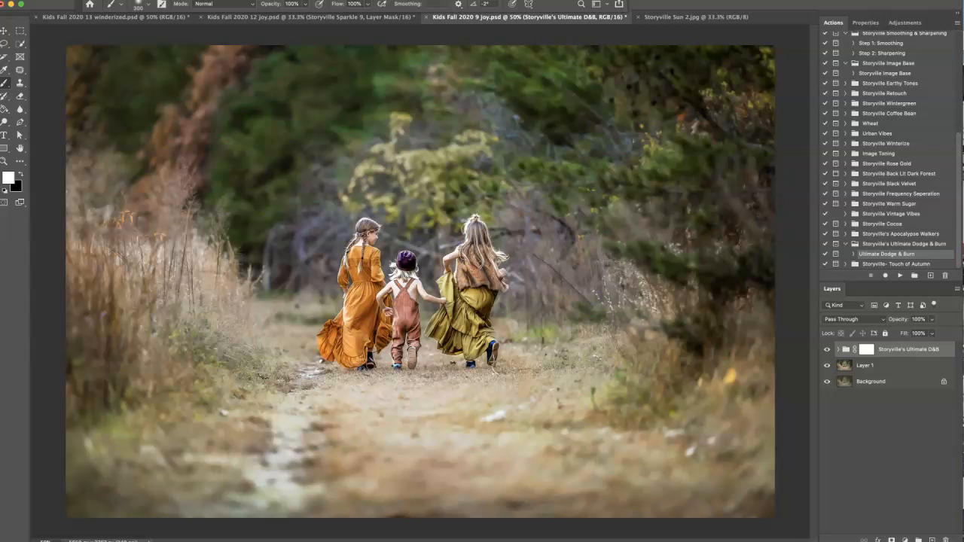
mouse_move(958, 184)
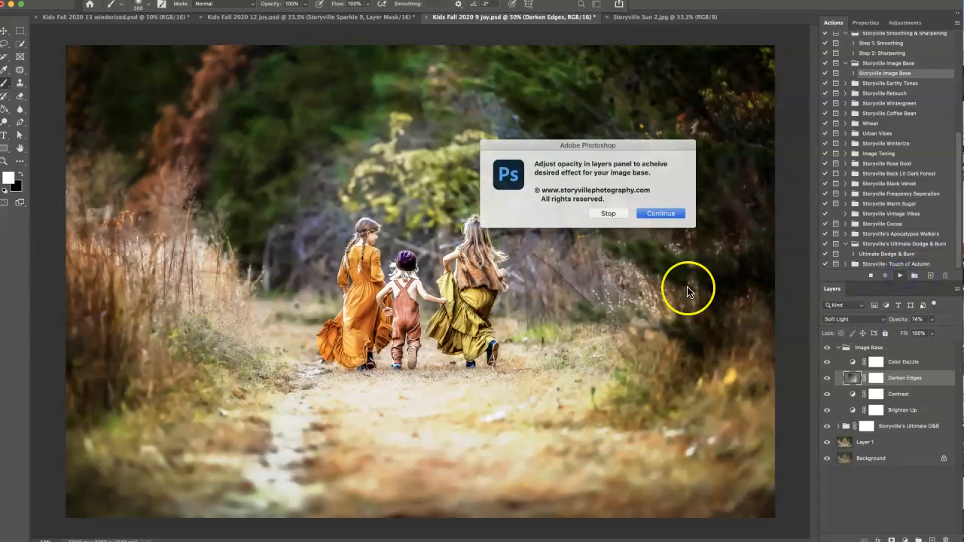
click(660, 213)
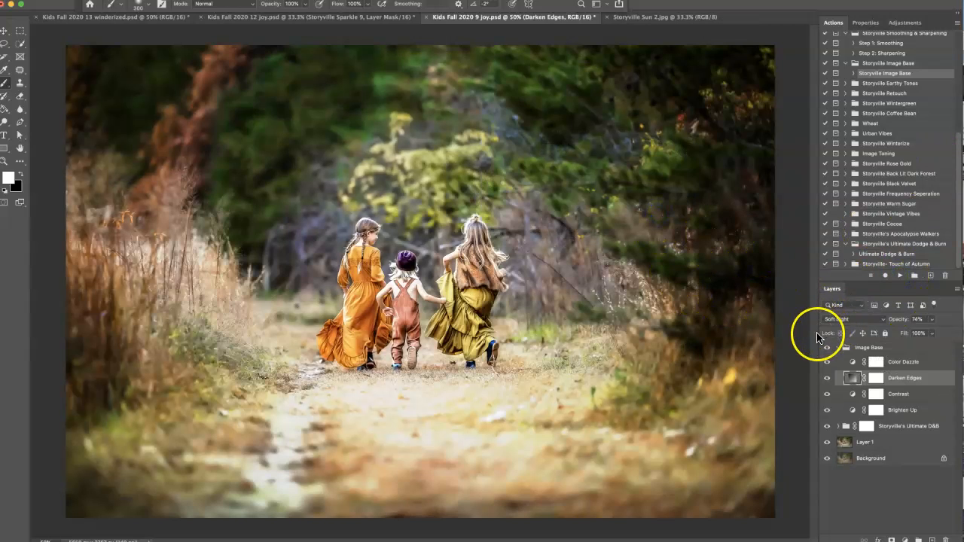
Target the Darken Edges layer mask, then hide the Contrast and Brighten Up layers
click(827, 379)
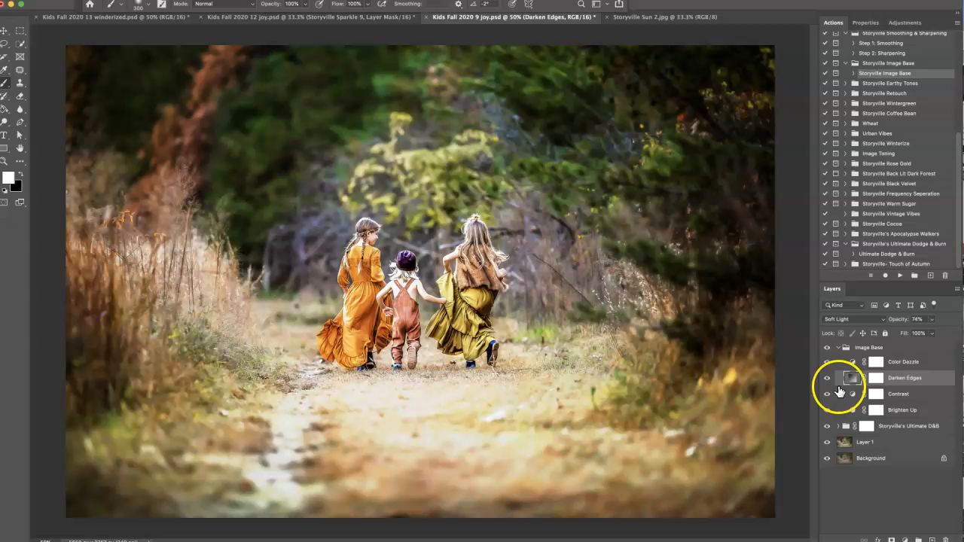
click(854, 379)
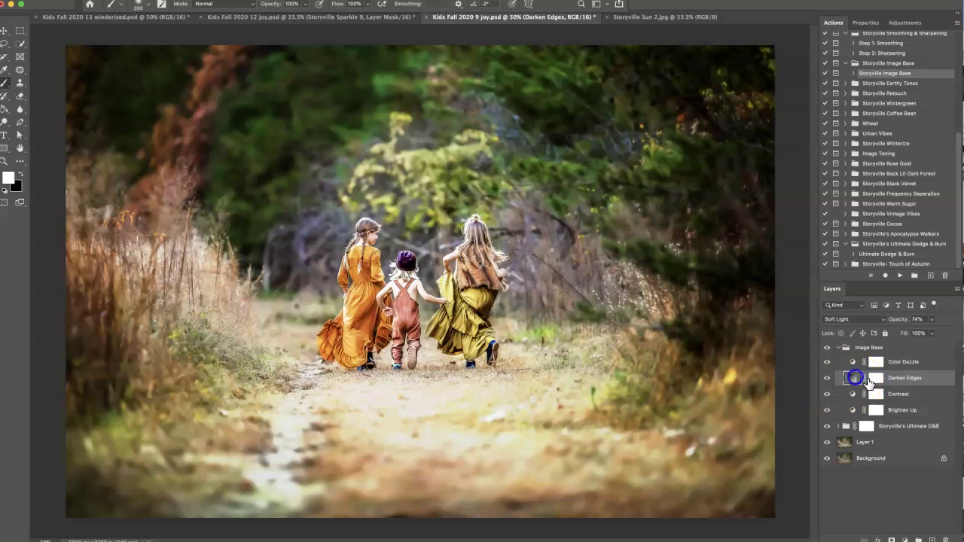
click(855, 382)
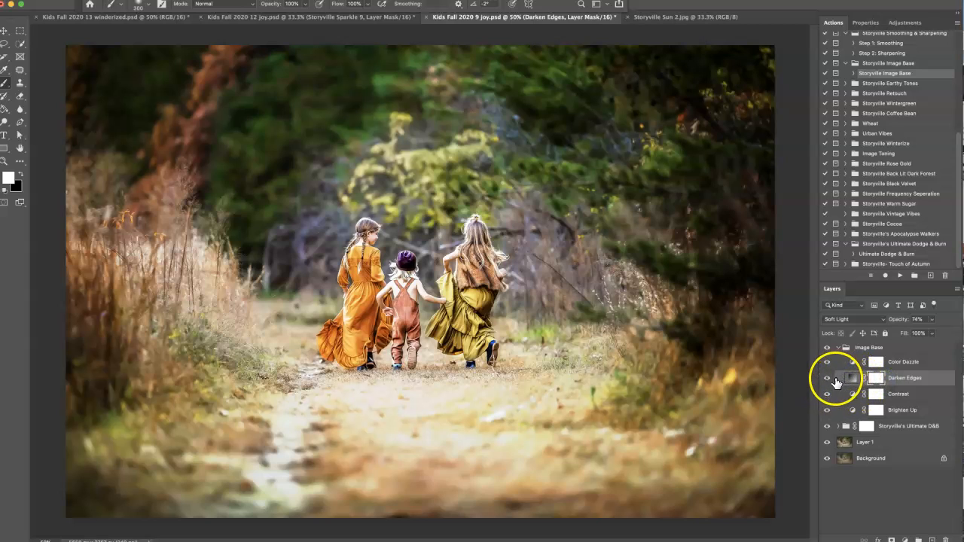
click(826, 377)
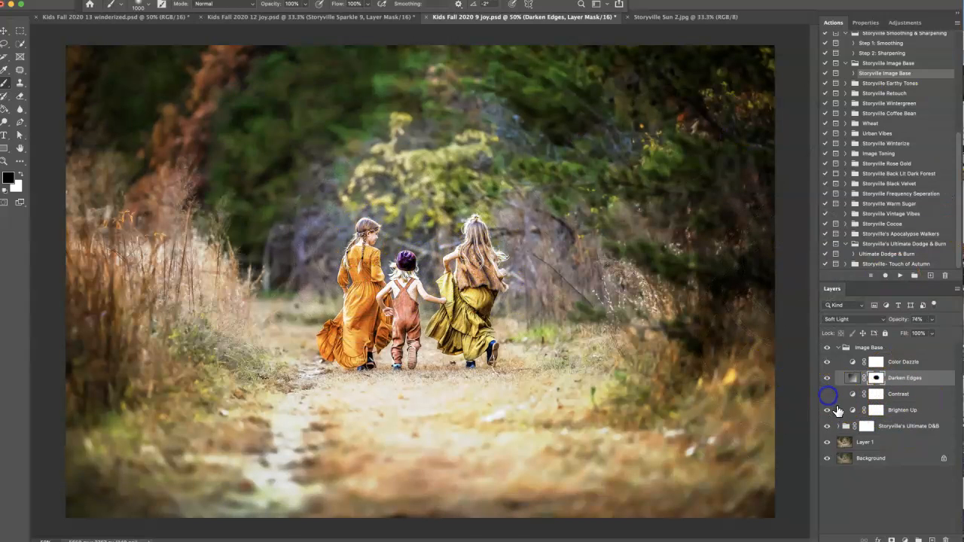
click(827, 409)
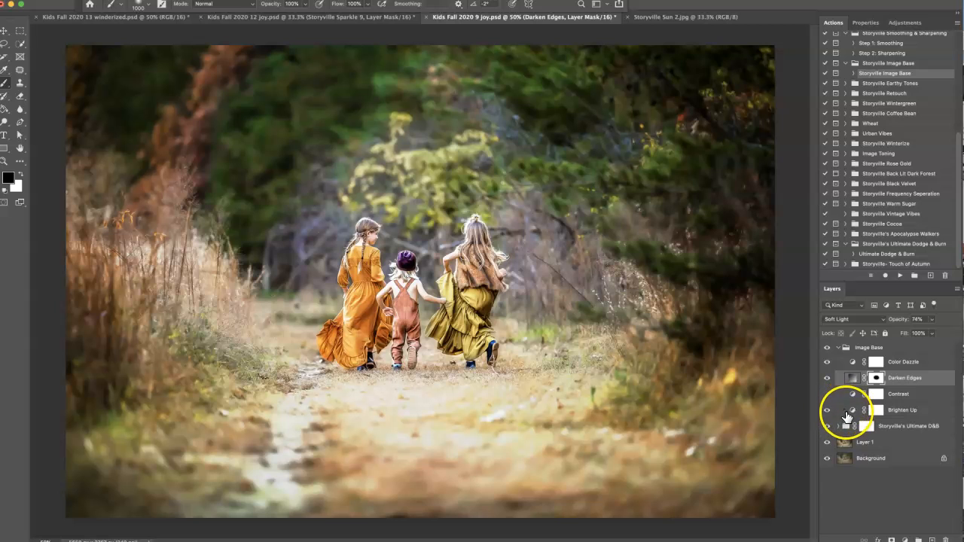
click(827, 410)
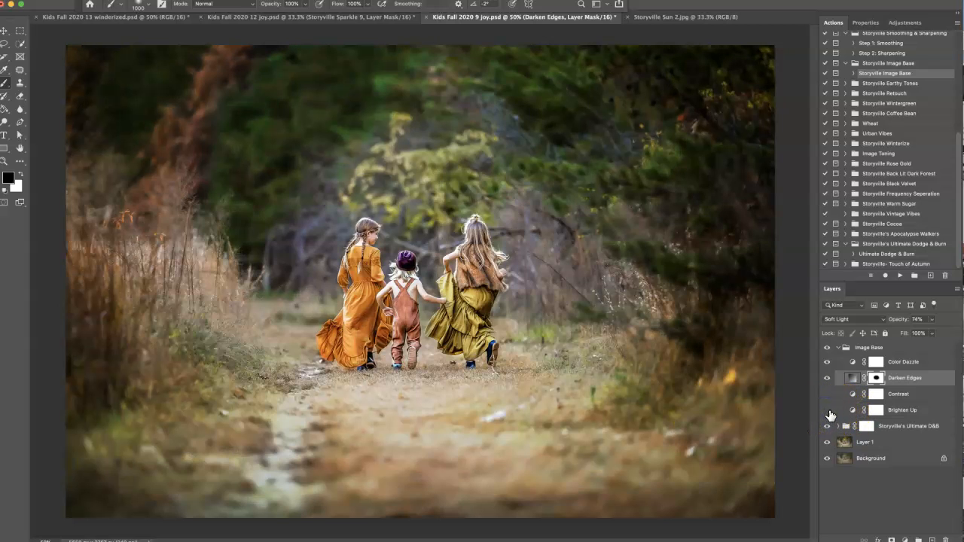
Select the Color Dazzle layer at 59% opacity and target its black mask
click(827, 410)
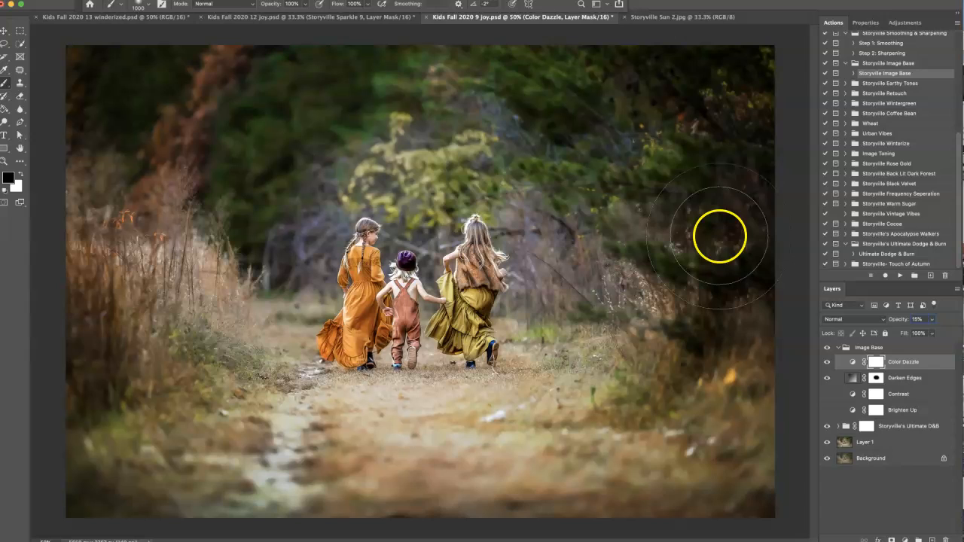
mouse_move(871, 302)
text(59)
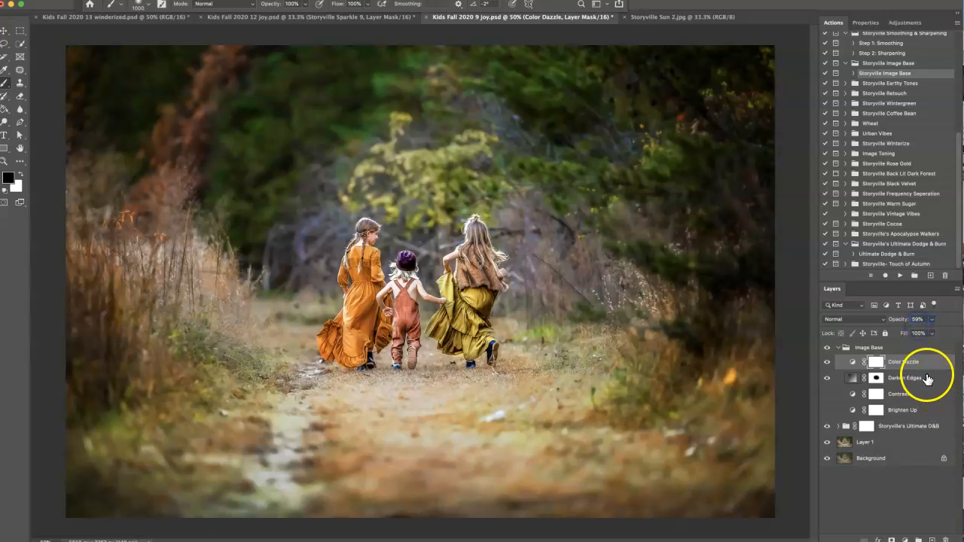
click(876, 361)
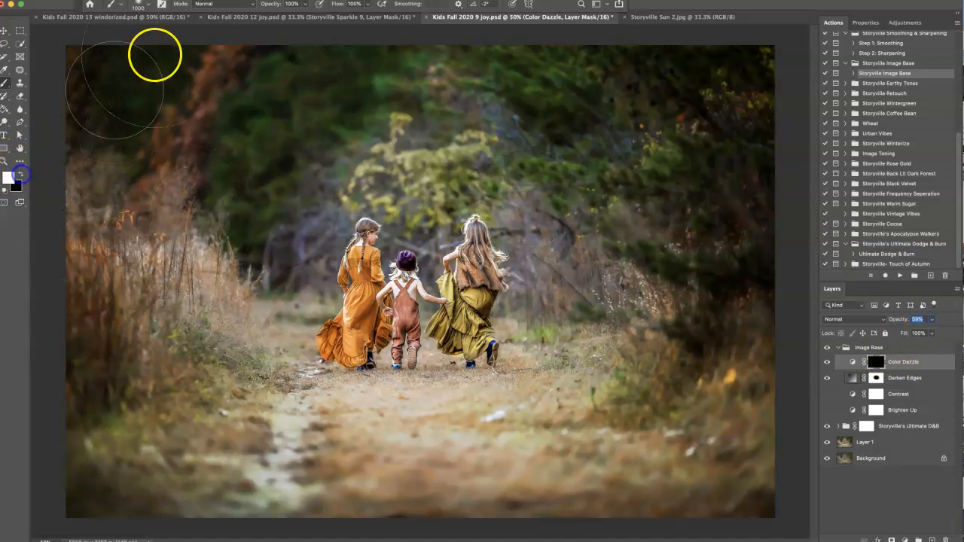
mouse_move(171, 447)
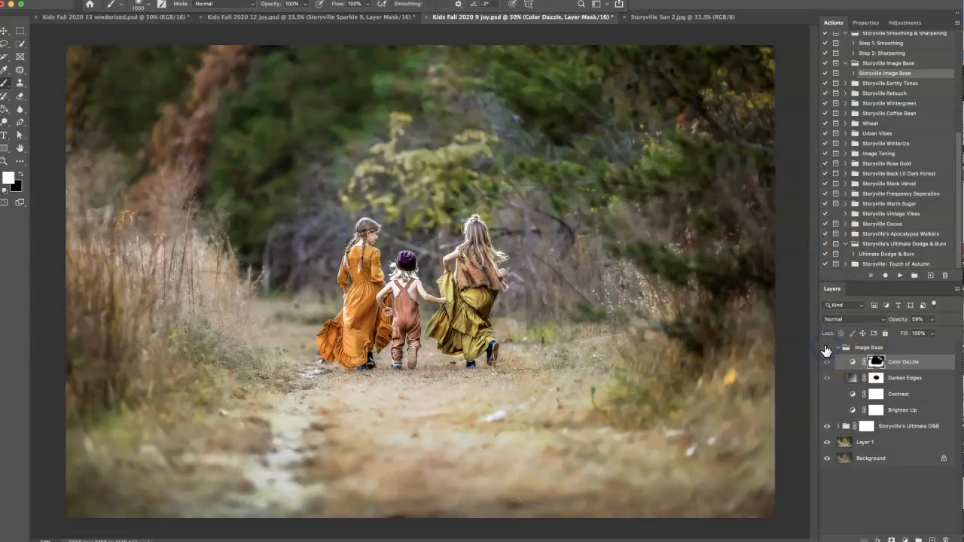
Collapse the Image Base group above the dodge-and-burn group
click(827, 350)
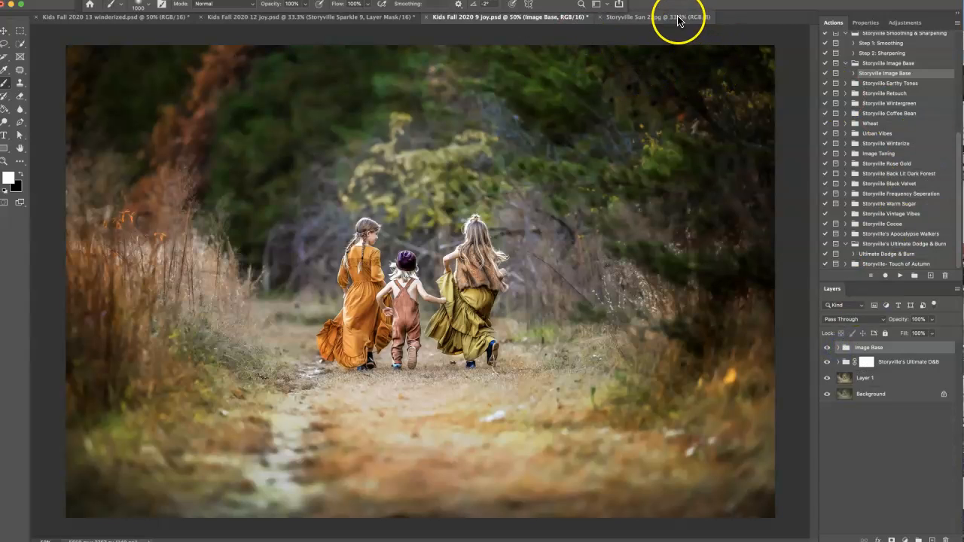
Switch to Storyville Sun 2.jpg and bring its glow into the children photo
click(640, 17)
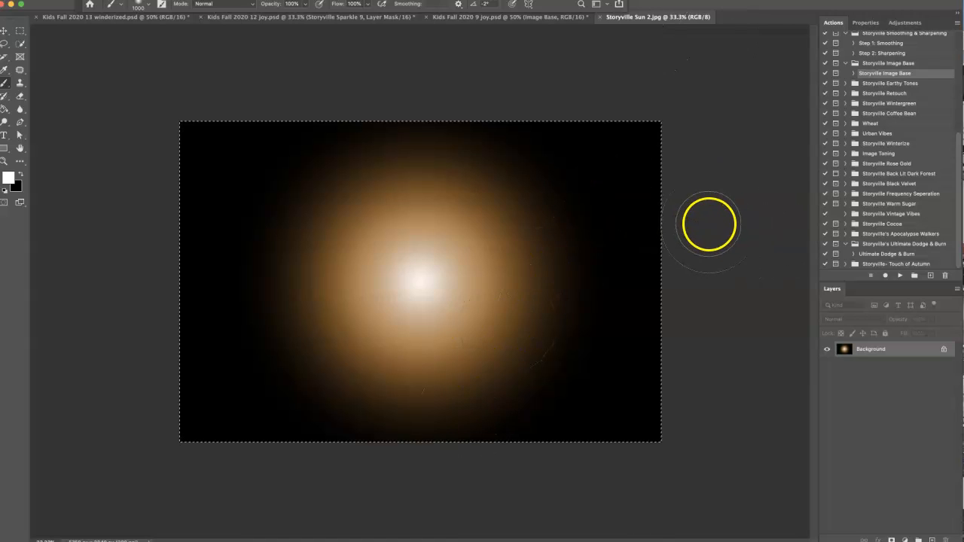
mouse_move(712, 214)
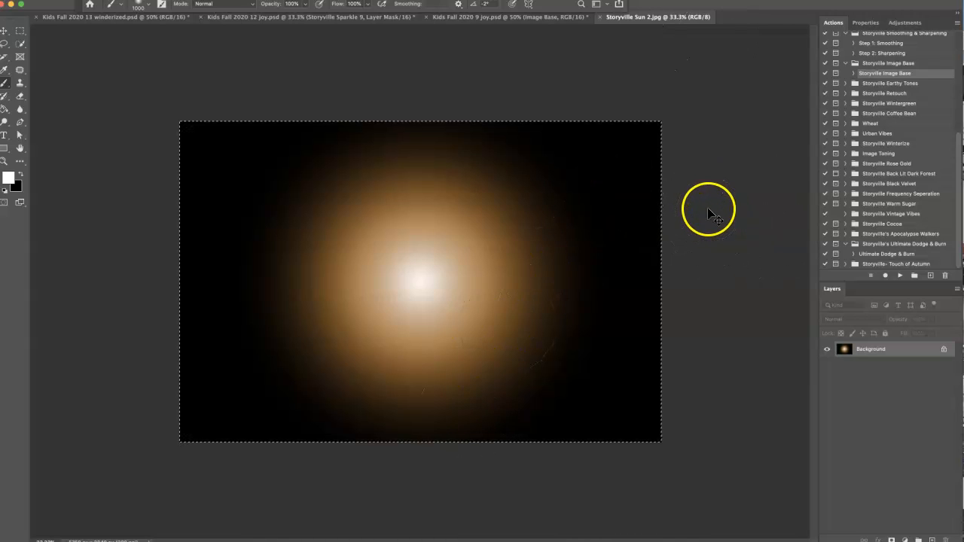
click(501, 16)
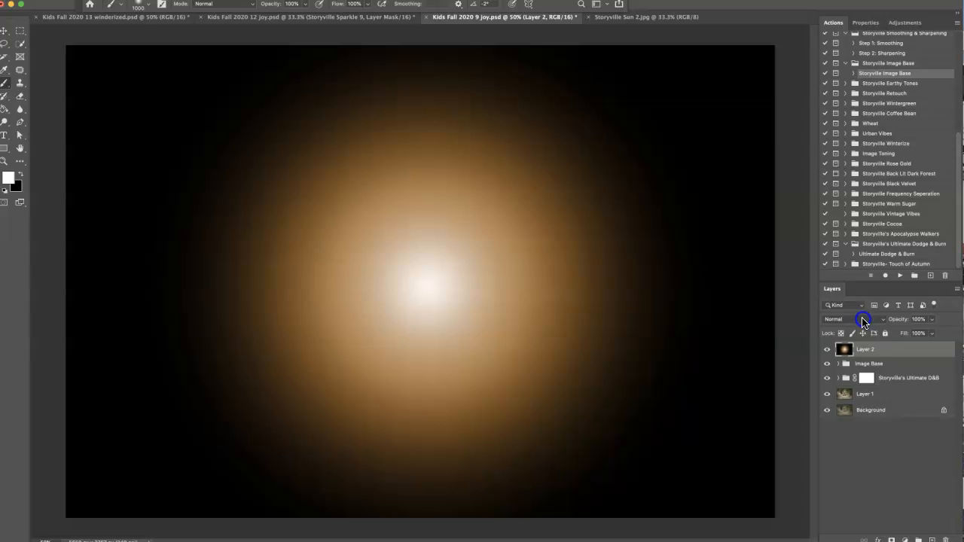
Set the new sun glow layer's blend mode to Screen
click(851, 319)
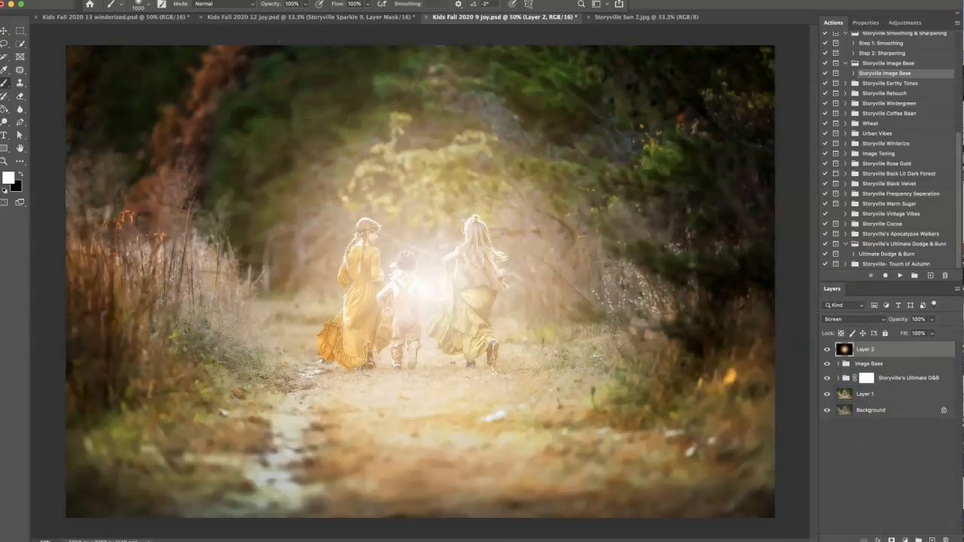
click(136, 4)
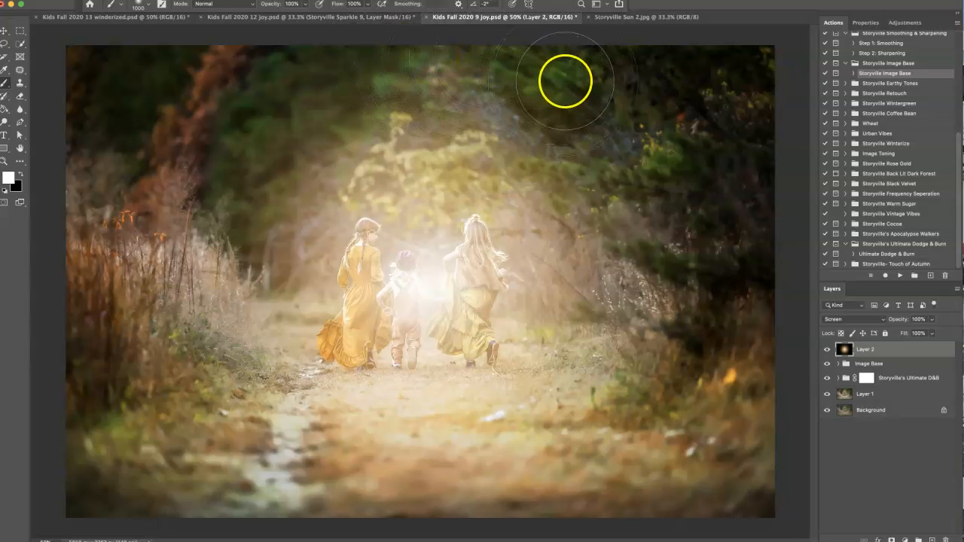
click(30, 5)
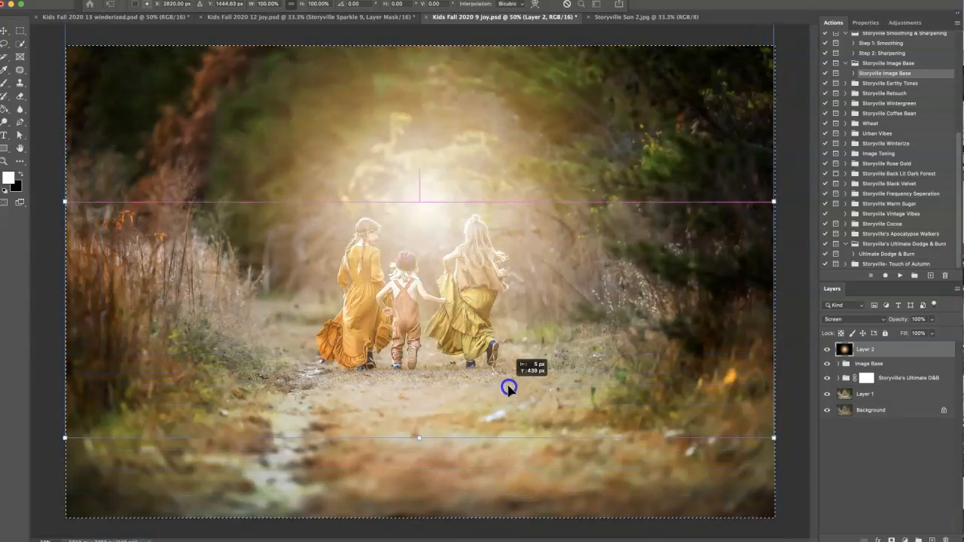
Move and resize the sun glow near the top, masking it off the right-hand trees
drag(509, 389, 473, 202)
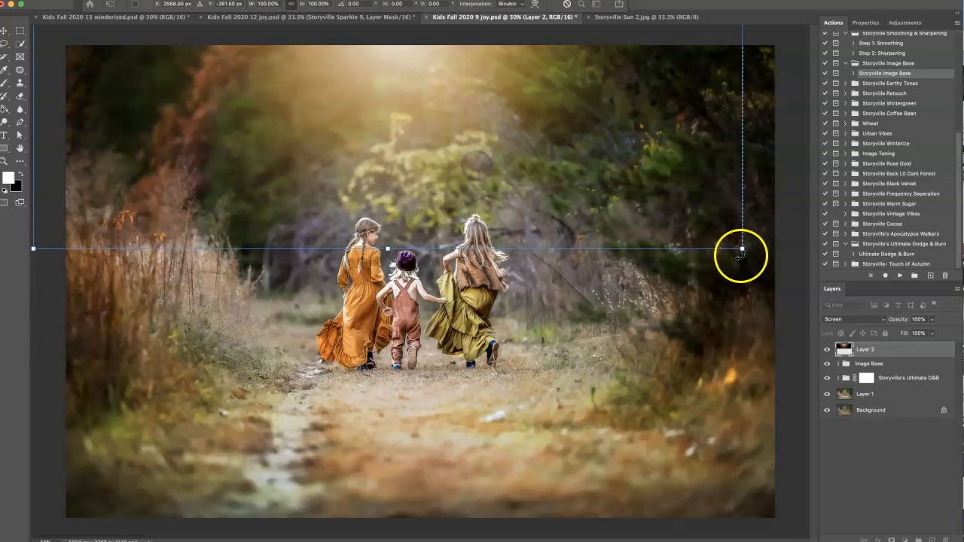
drag(742, 248, 767, 285)
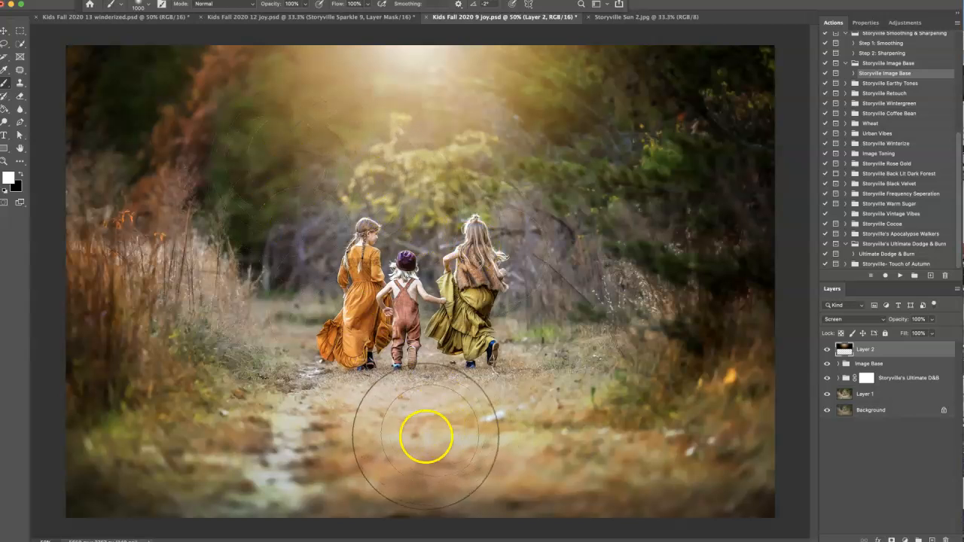
mouse_move(407, 221)
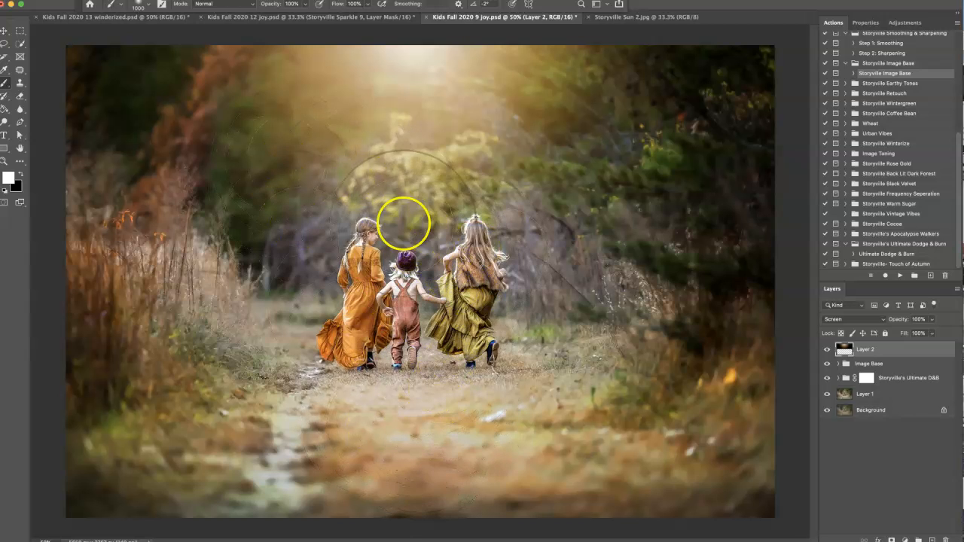
mouse_move(542, 171)
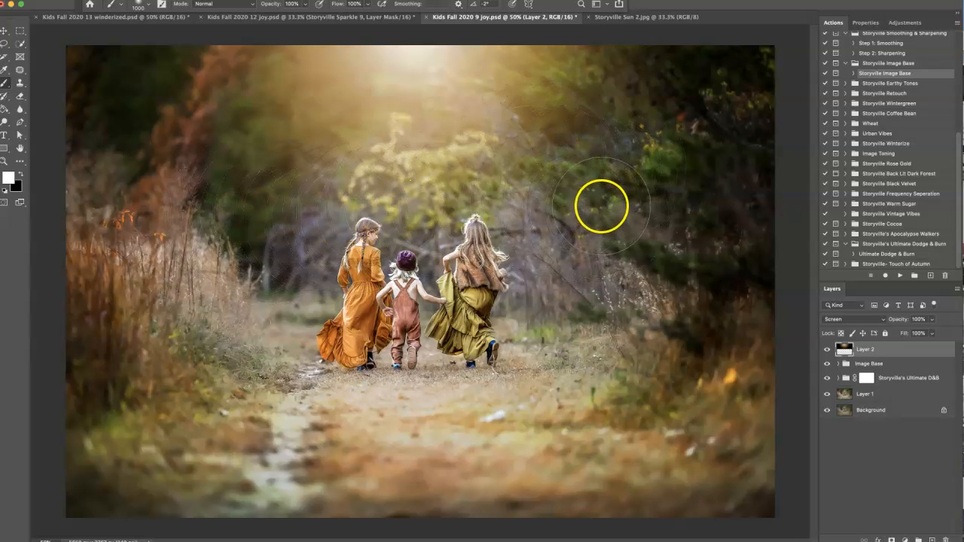
mouse_move(593, 121)
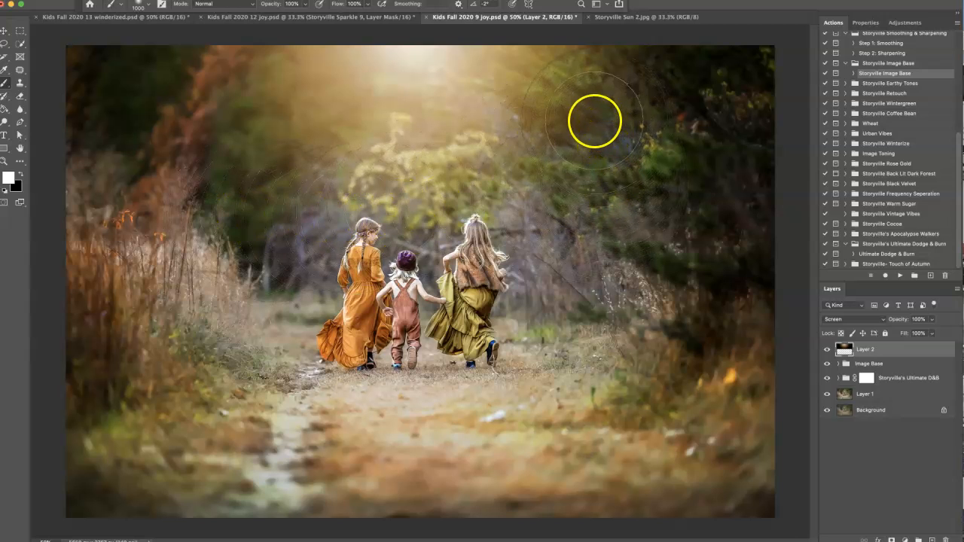
drag(595, 120, 249, 271)
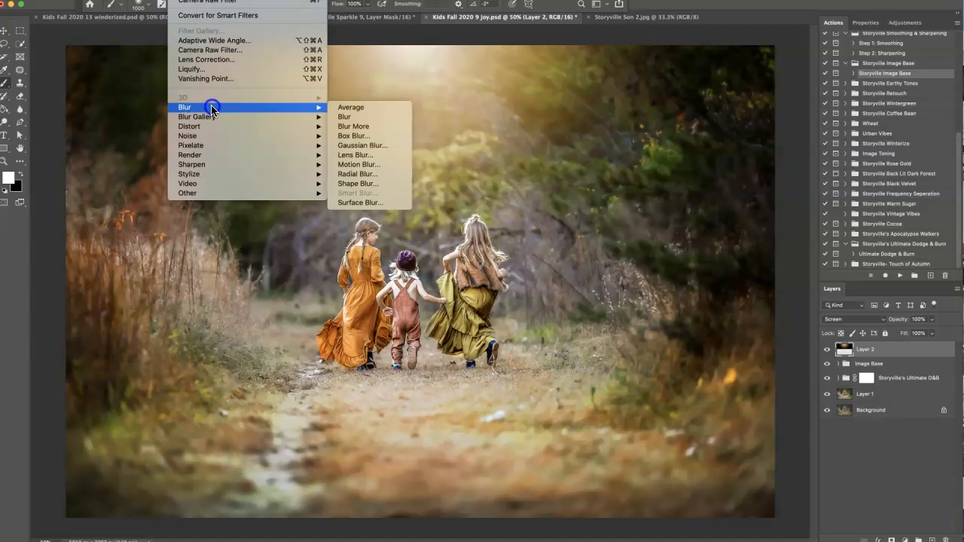
Apply a 33.1-pixel Gaussian Blur to the sun overlay layer
click(362, 145)
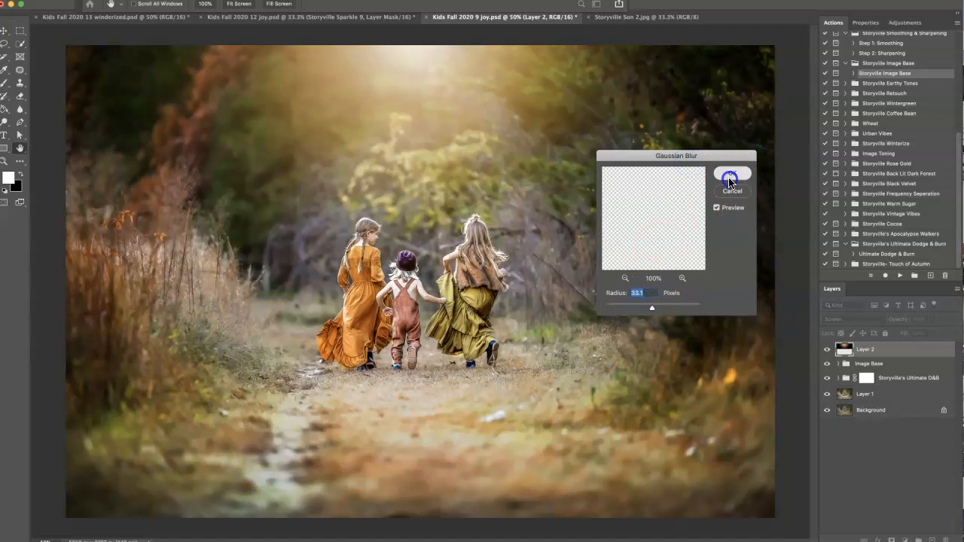
click(730, 174)
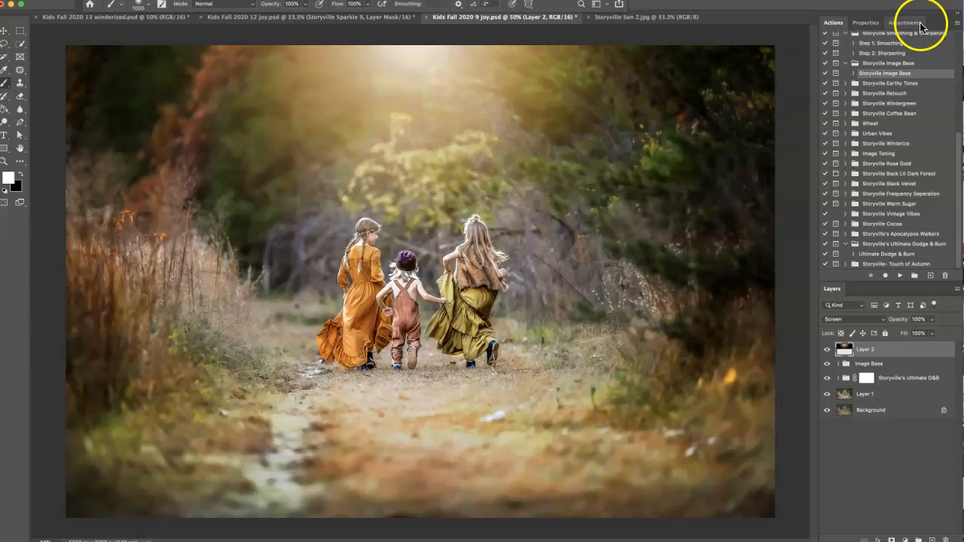
Add a Hue/Saturation adjustment on the sun glow with Hue at -18
click(915, 22)
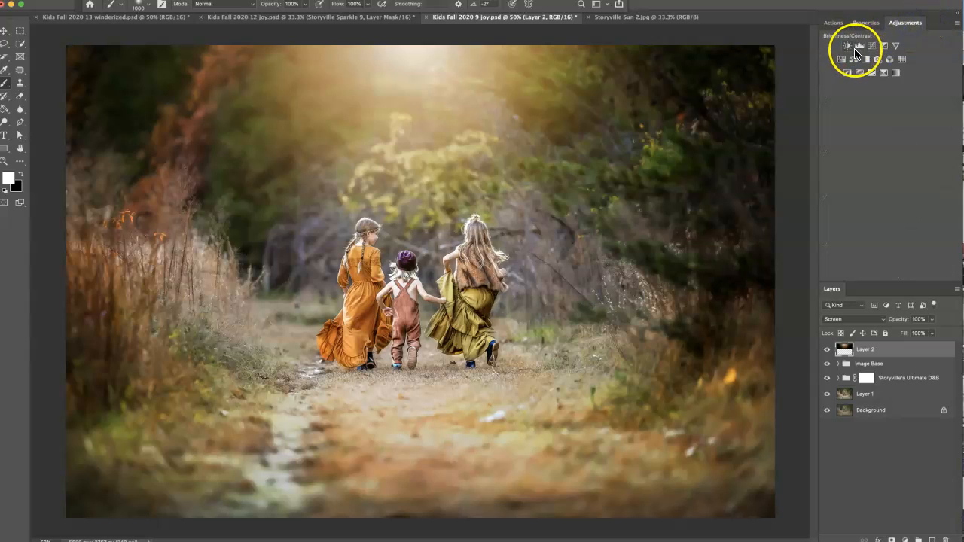
click(849, 58)
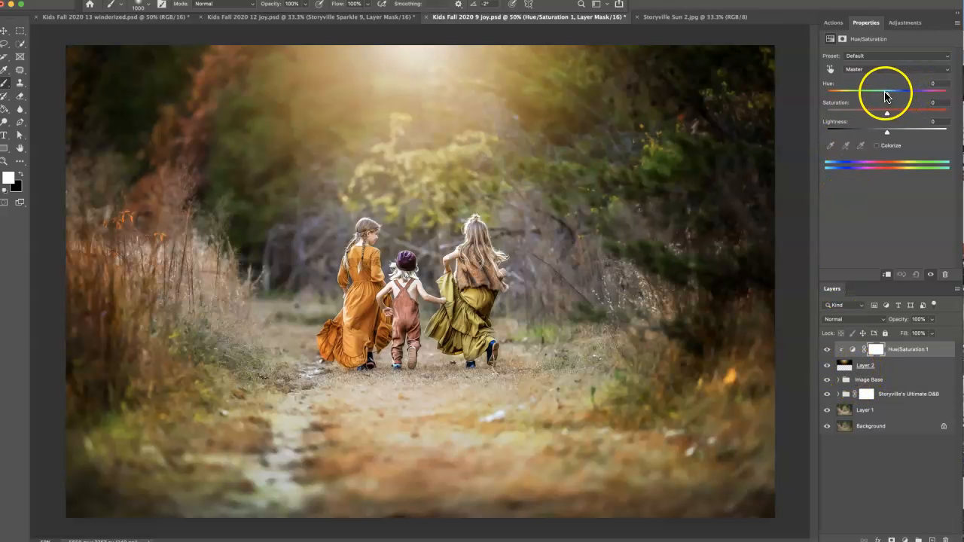
drag(887, 92, 876, 92)
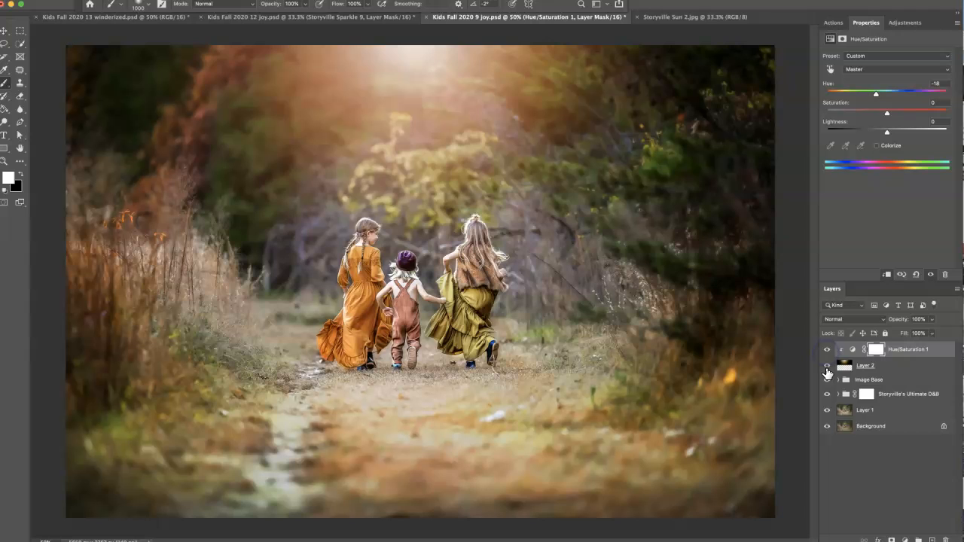
click(827, 366)
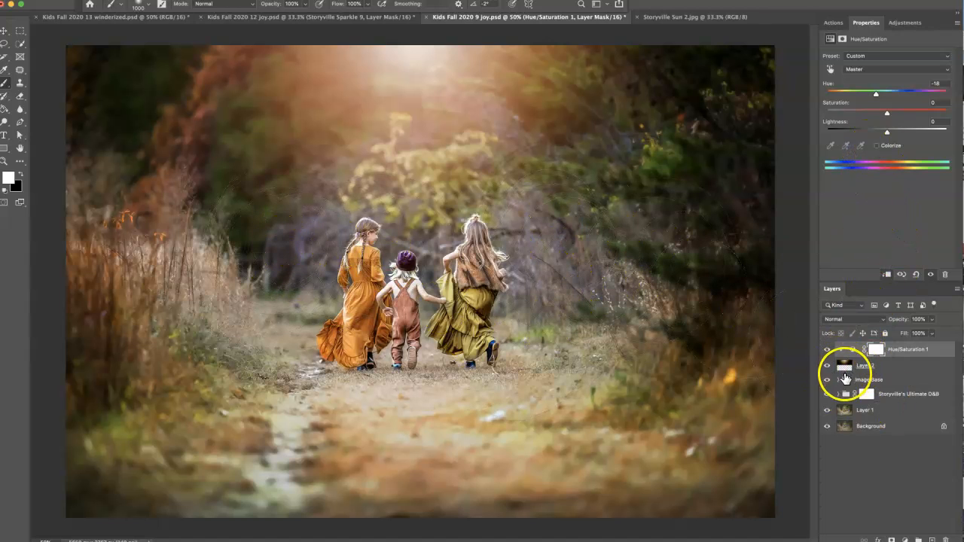
click(838, 378)
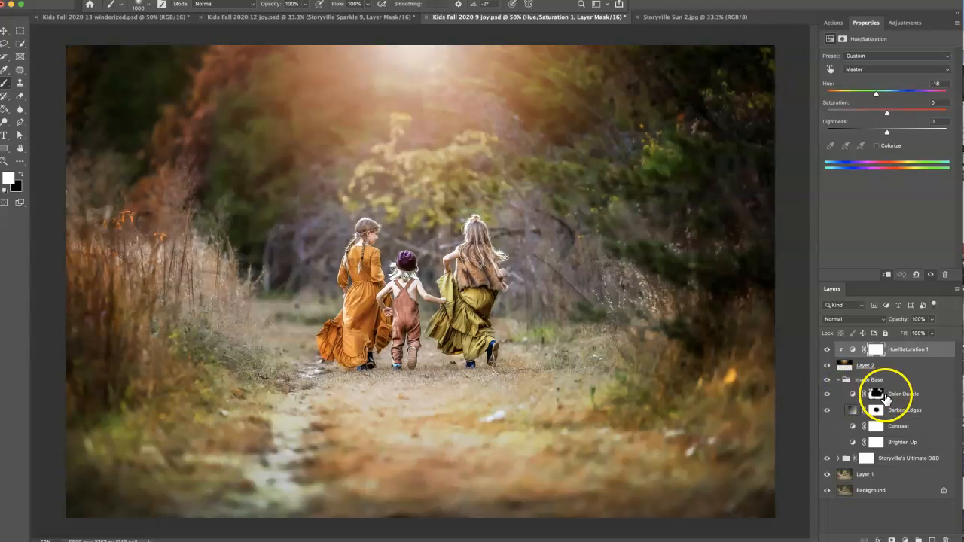
click(879, 394)
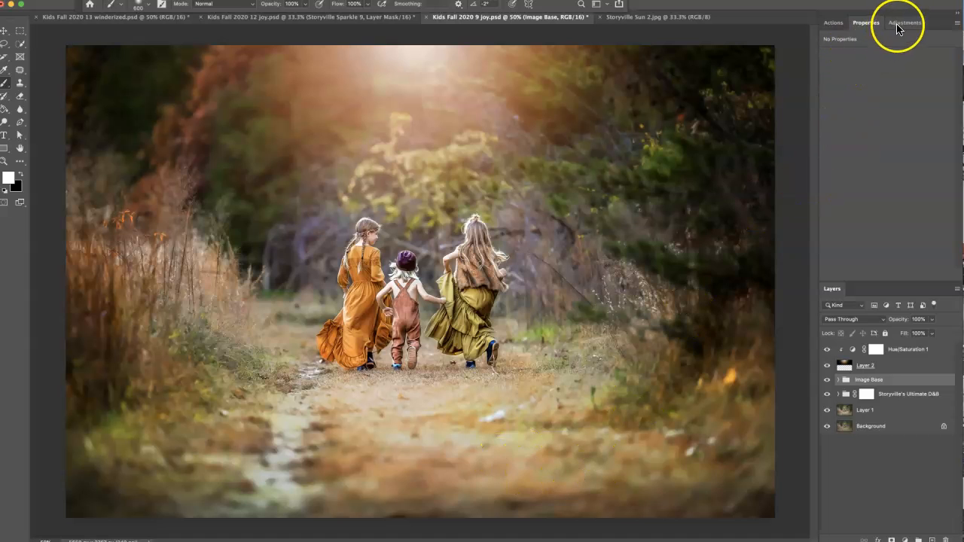
Add a Hue/Saturation layer with Yellows saturation -43, painted onto the path
click(906, 22)
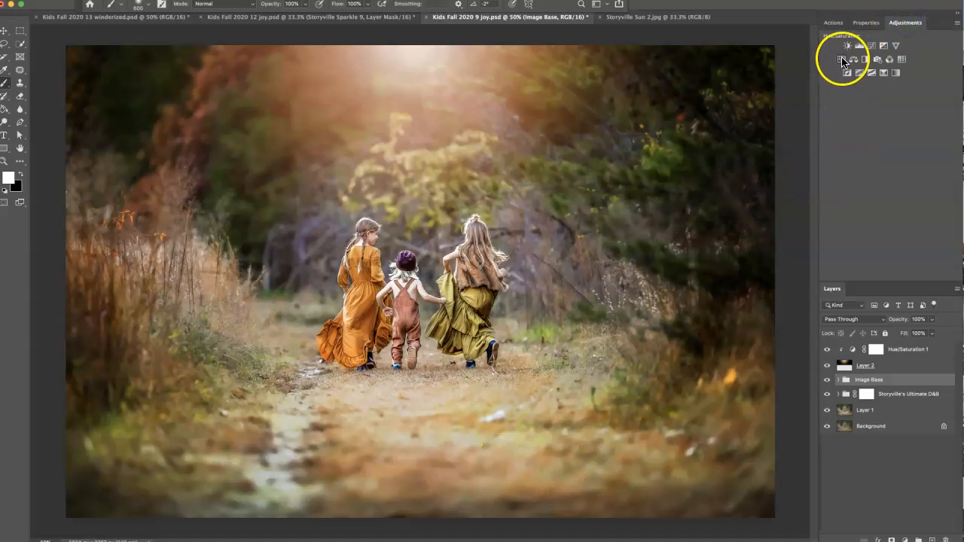
click(833, 60)
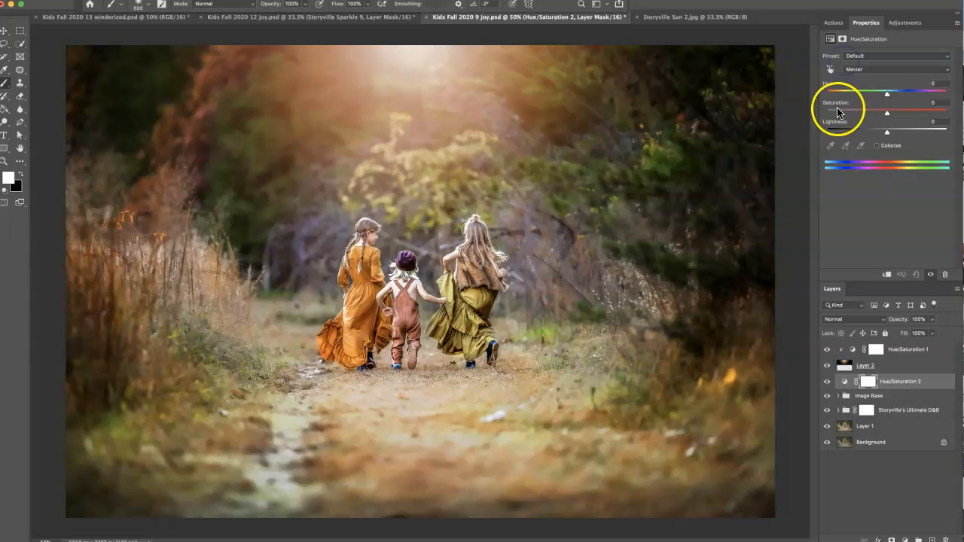
click(893, 68)
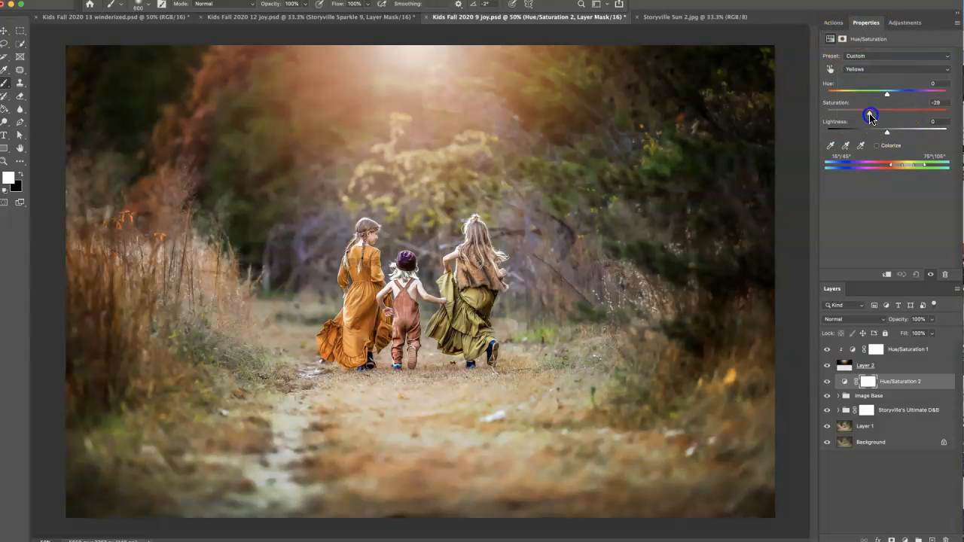
drag(887, 113, 861, 113)
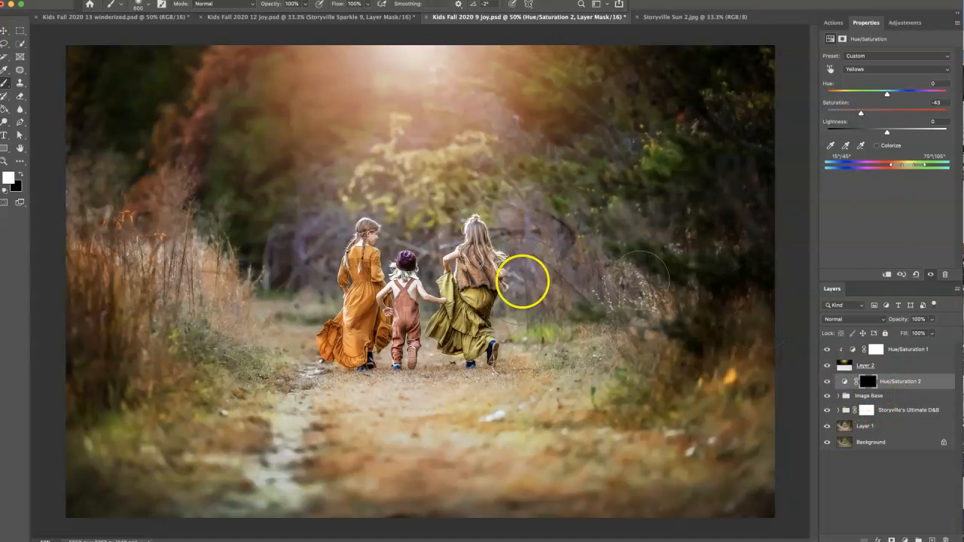
mouse_move(11, 184)
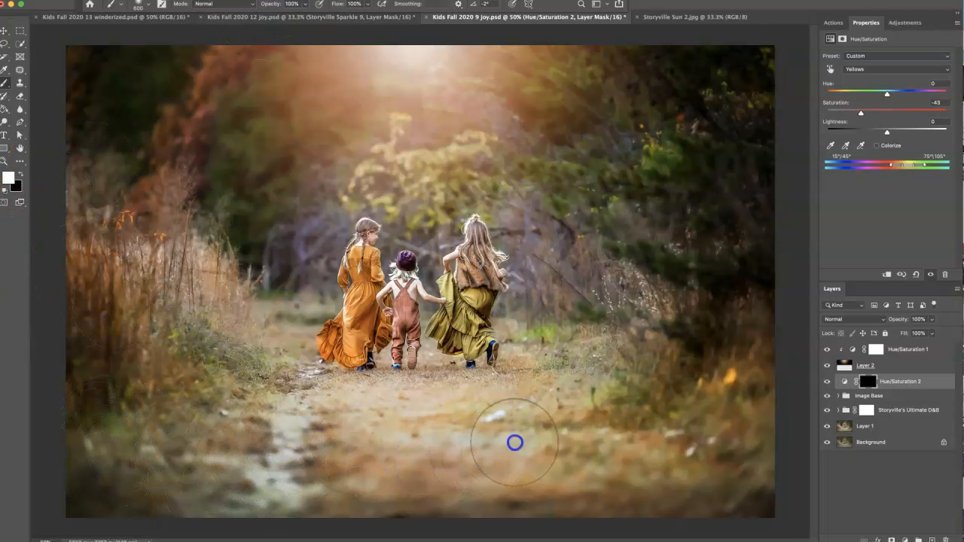
drag(516, 443, 416, 513)
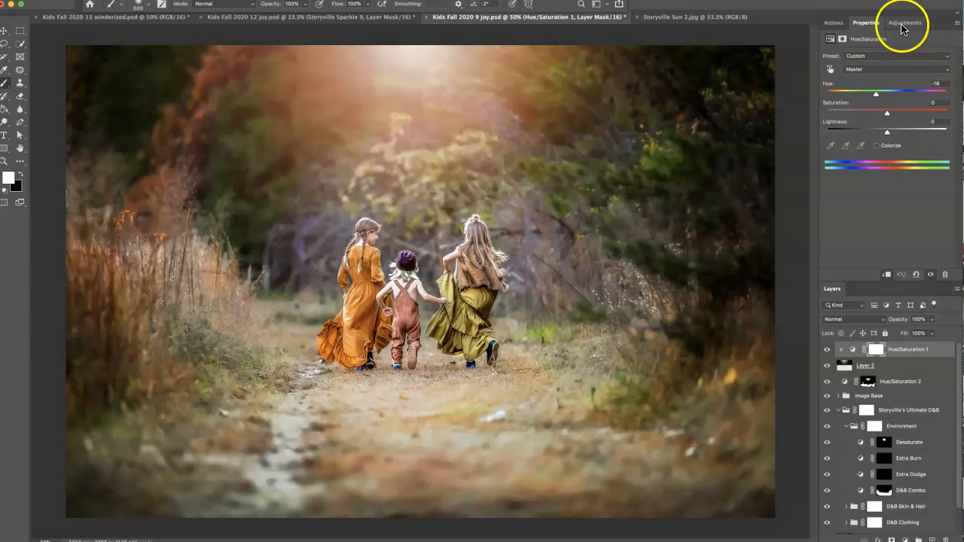
Add a Curves layer with the white point moved to input 233
click(906, 23)
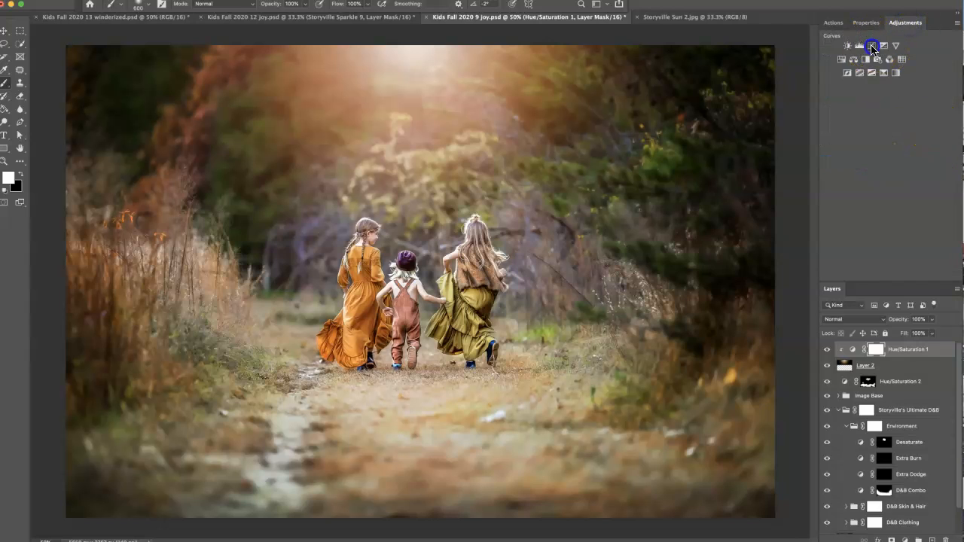
click(871, 47)
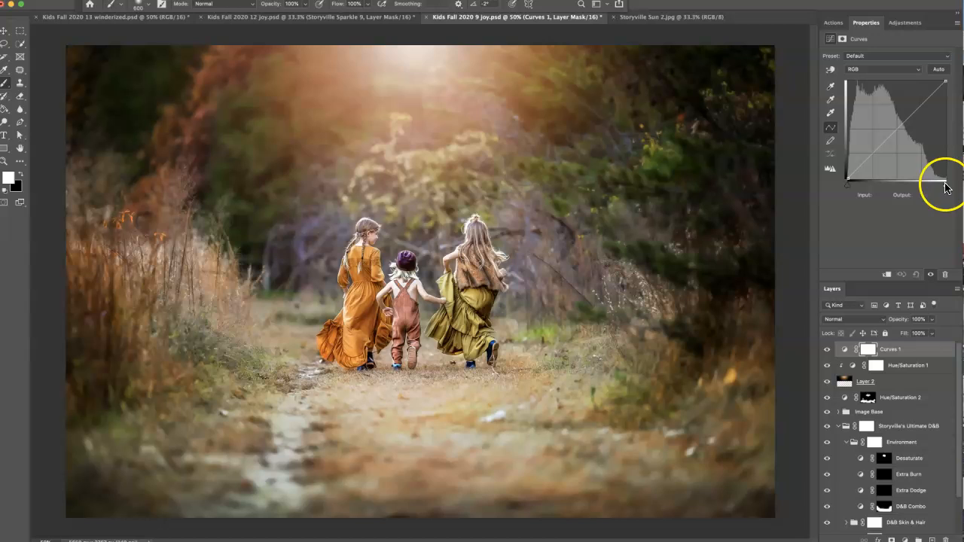
drag(946, 179, 938, 186)
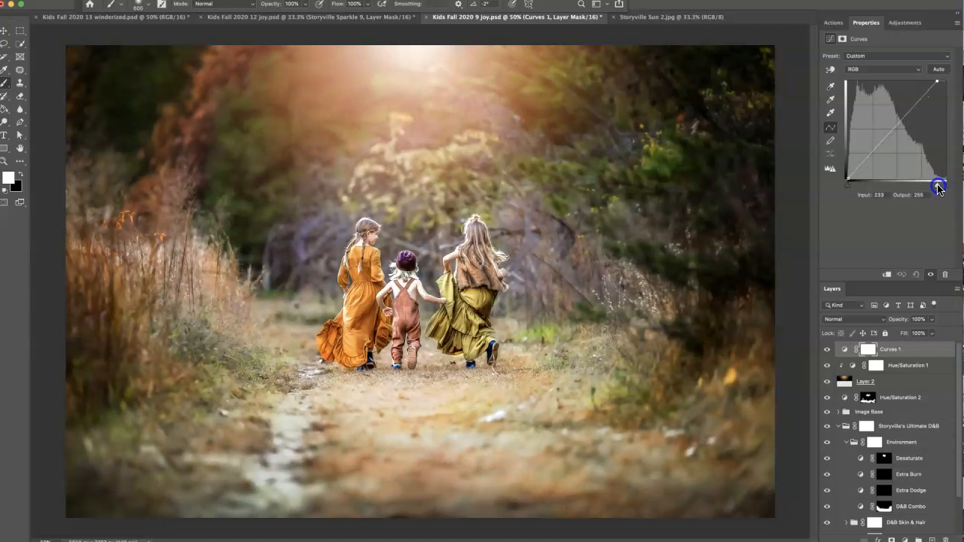
drag(938, 186, 941, 192)
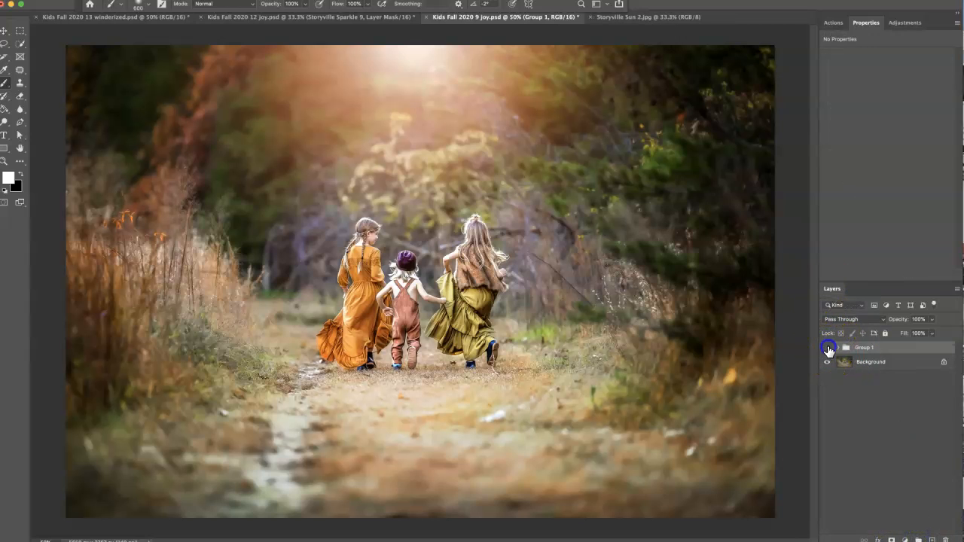
Hide Group 1 to view the original photo, then show the edits again
click(827, 349)
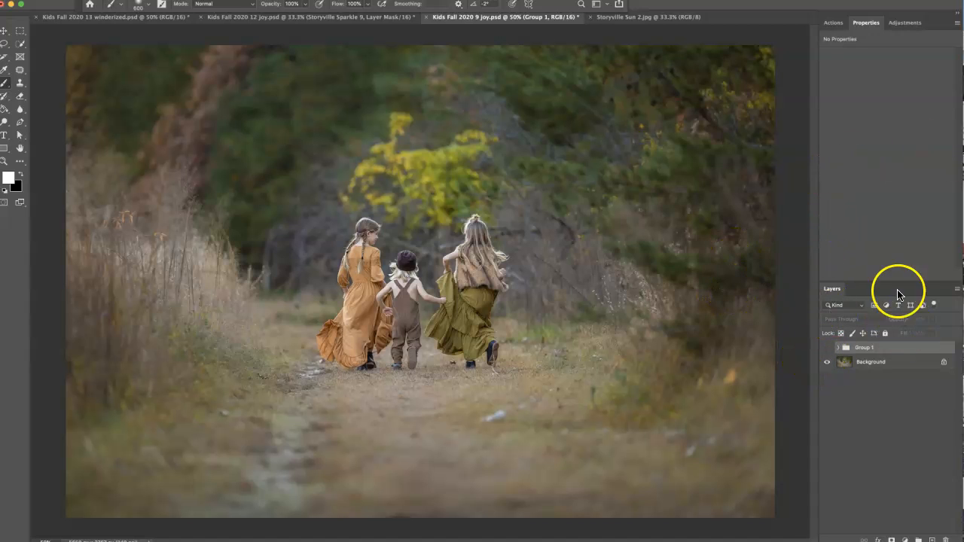
mouse_move(748, 240)
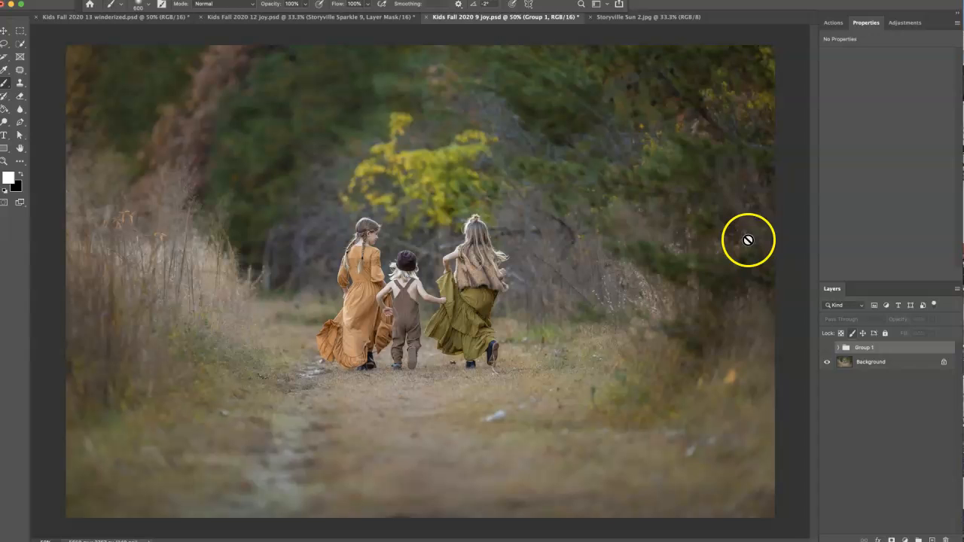
mouse_move(745, 372)
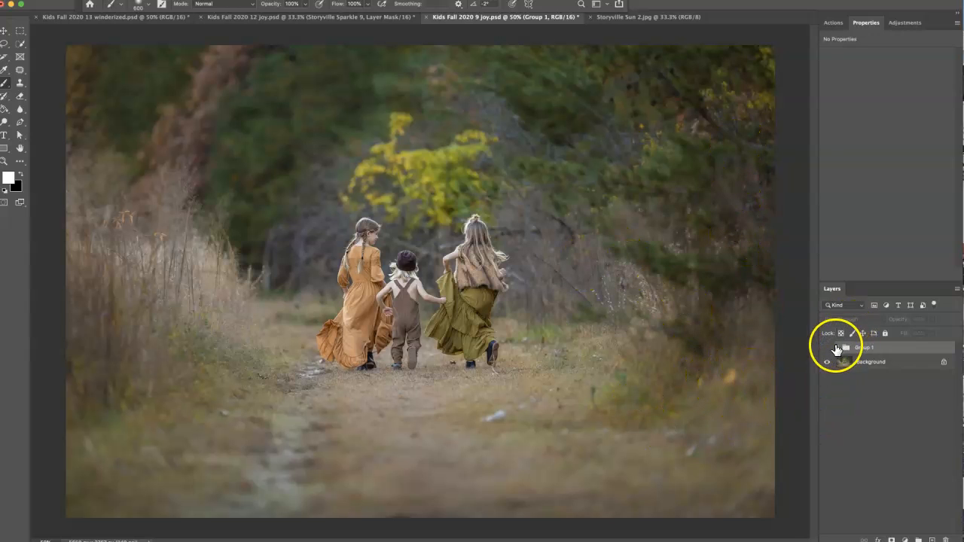
click(827, 347)
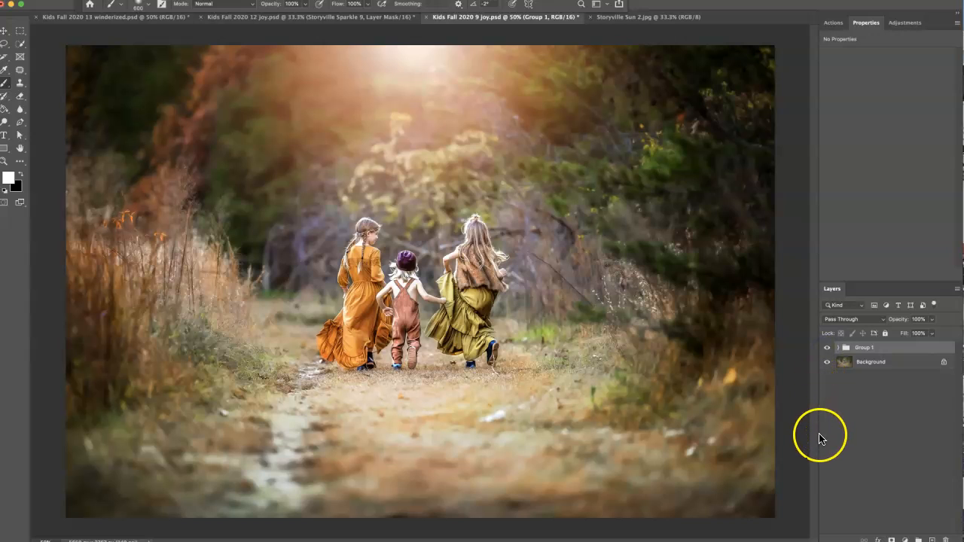